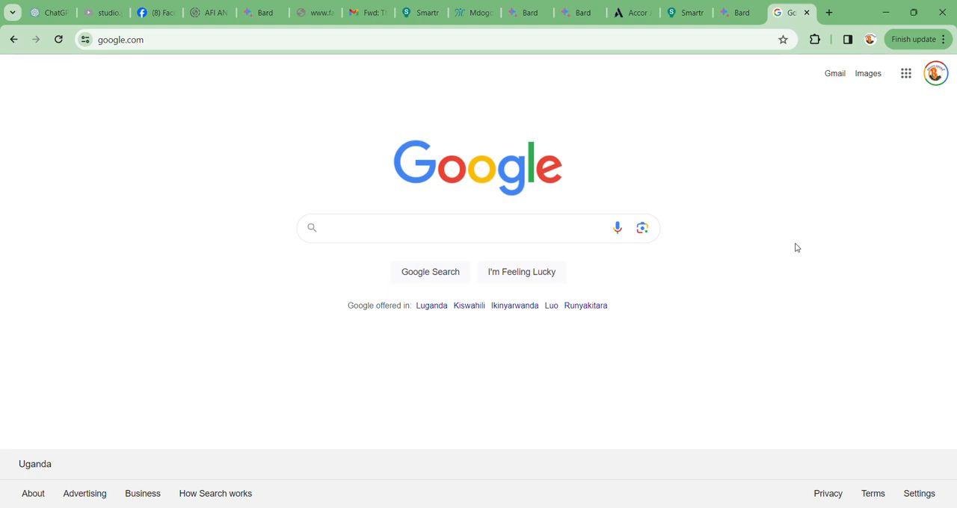
Search Google for Bard and follow the 'bard google ai' suggestion to reach the chat.
left_click(464, 227)
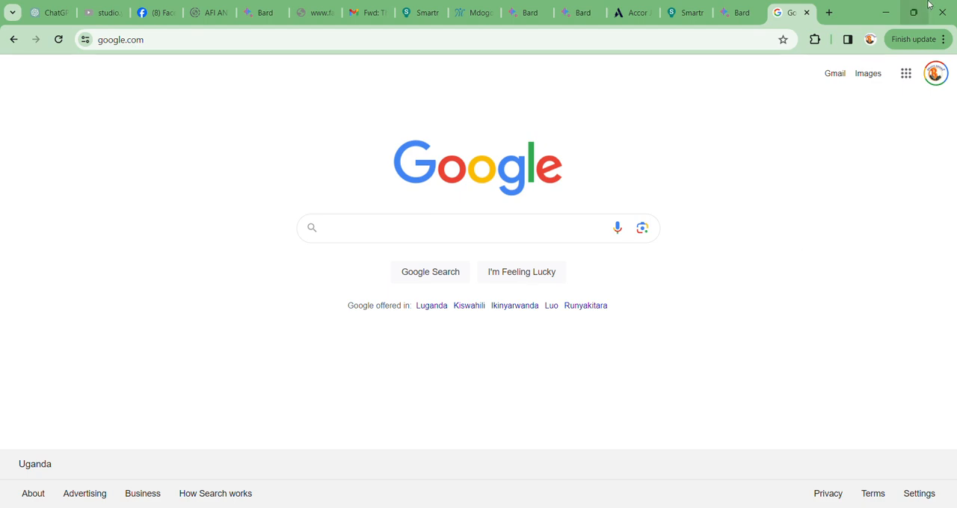
left_click(463, 227)
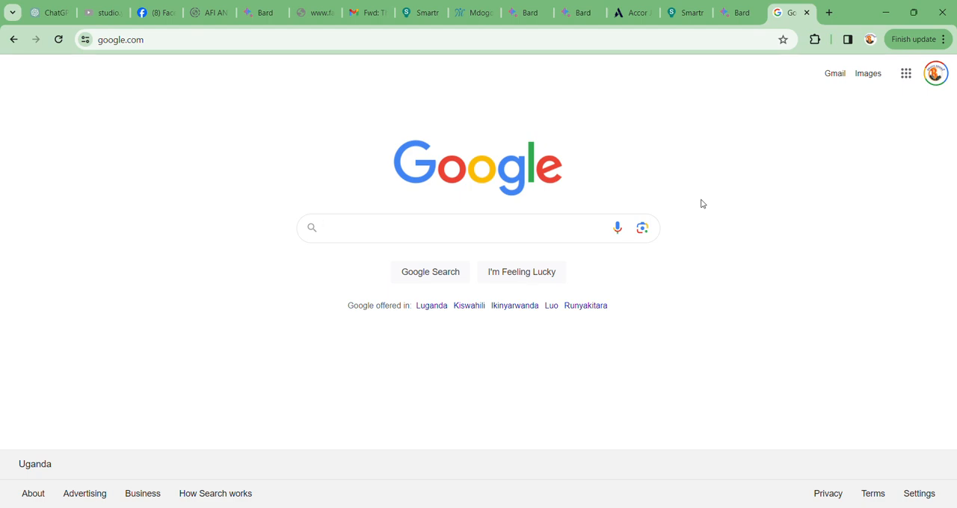
left_click(464, 227)
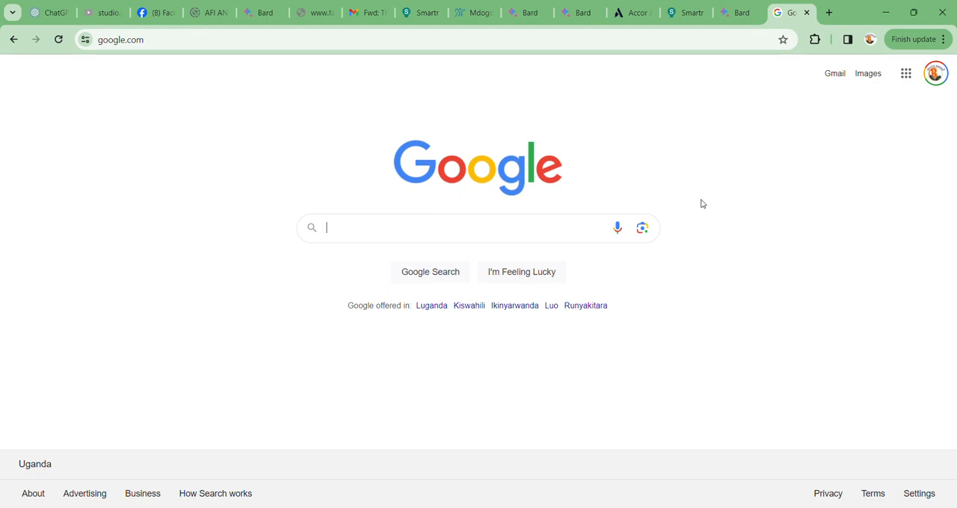
type("Bad")
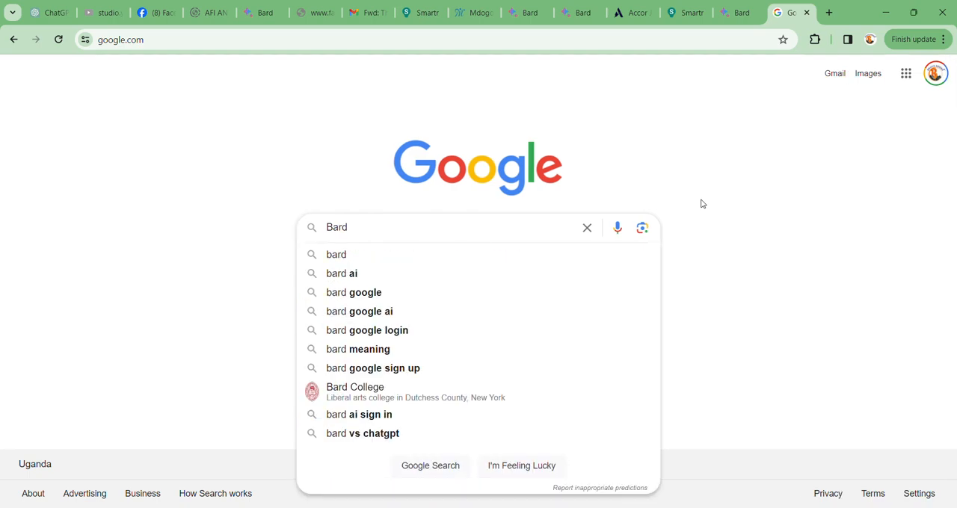
mouse_move(420, 311)
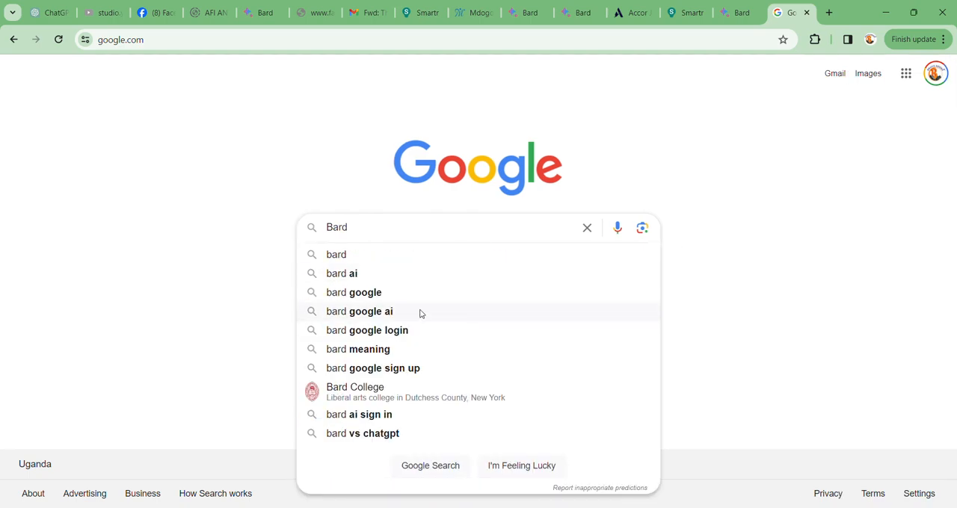
left_click(359, 311)
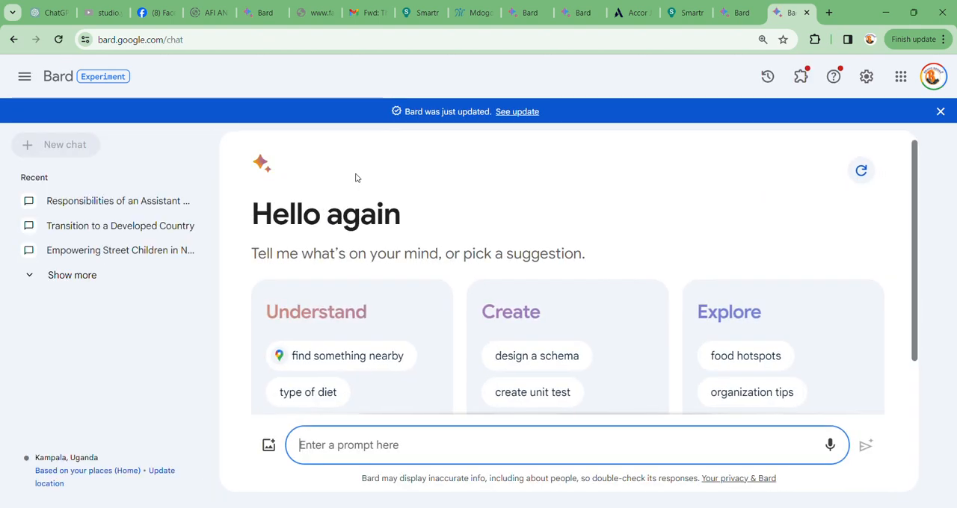
mouse_move(940, 110)
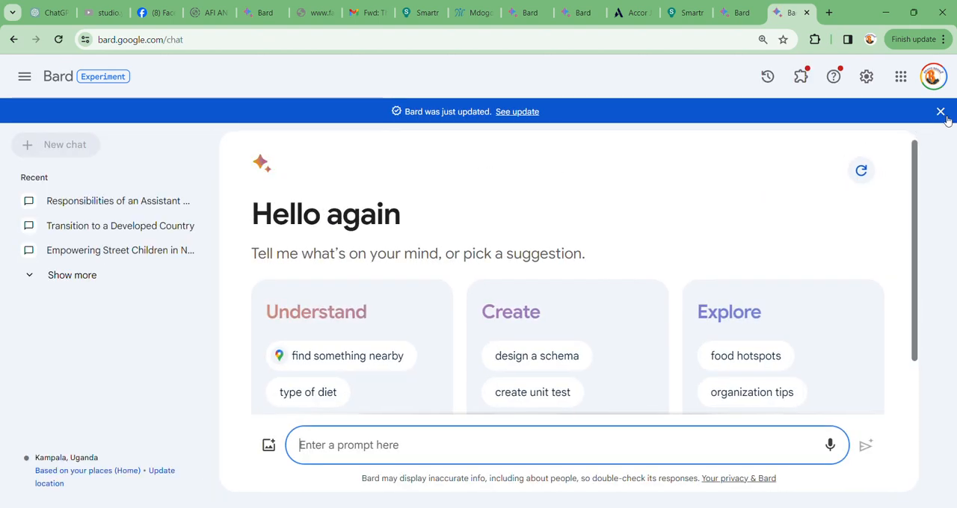
Close the blue 'Bard was just updated' banner.
left_click(940, 111)
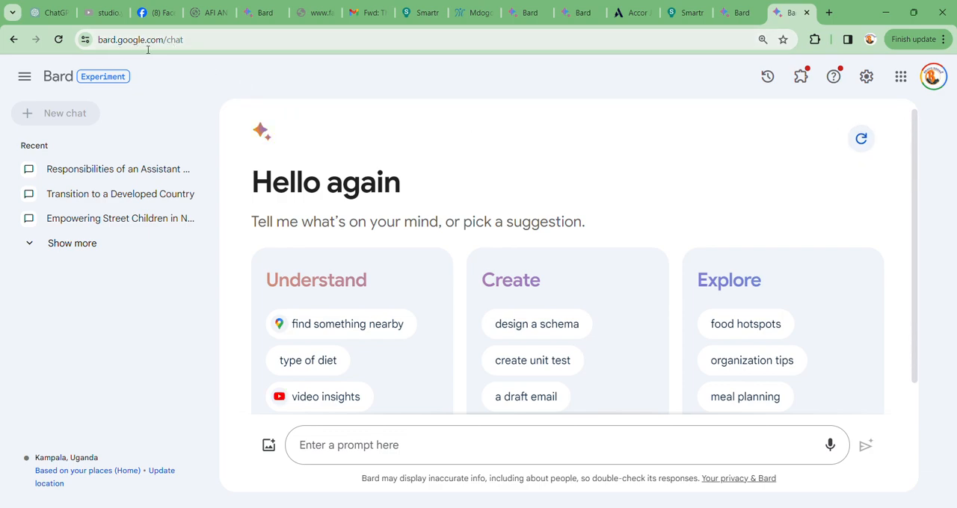
mouse_move(314, 152)
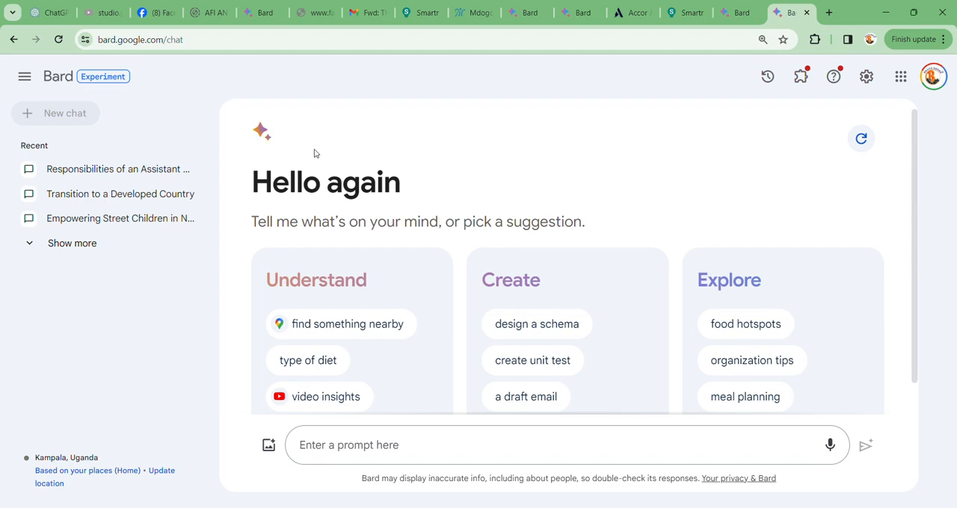
mouse_move(451, 184)
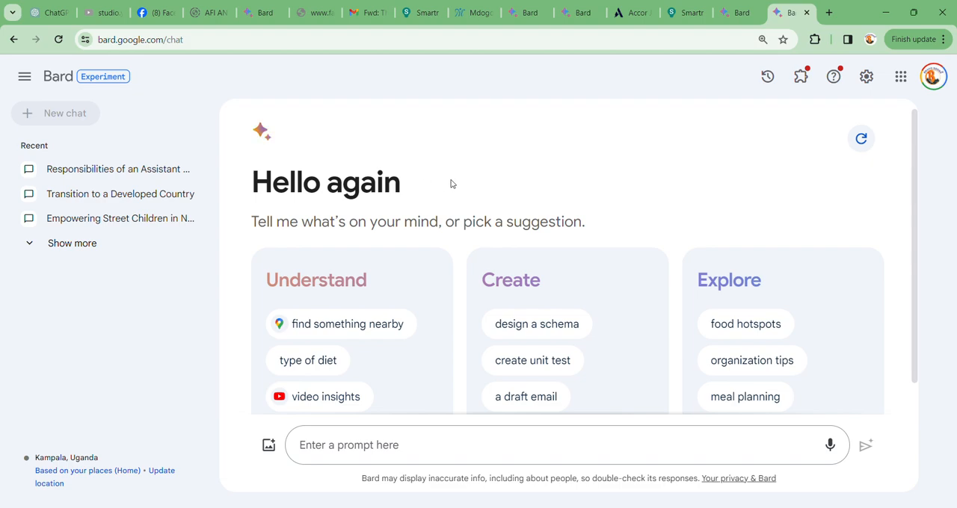
mouse_move(388, 174)
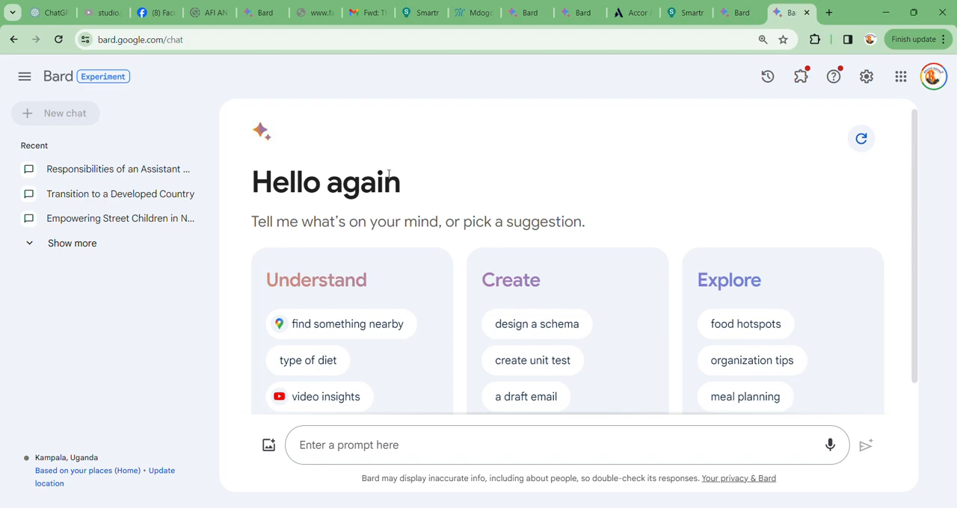
mouse_move(455, 233)
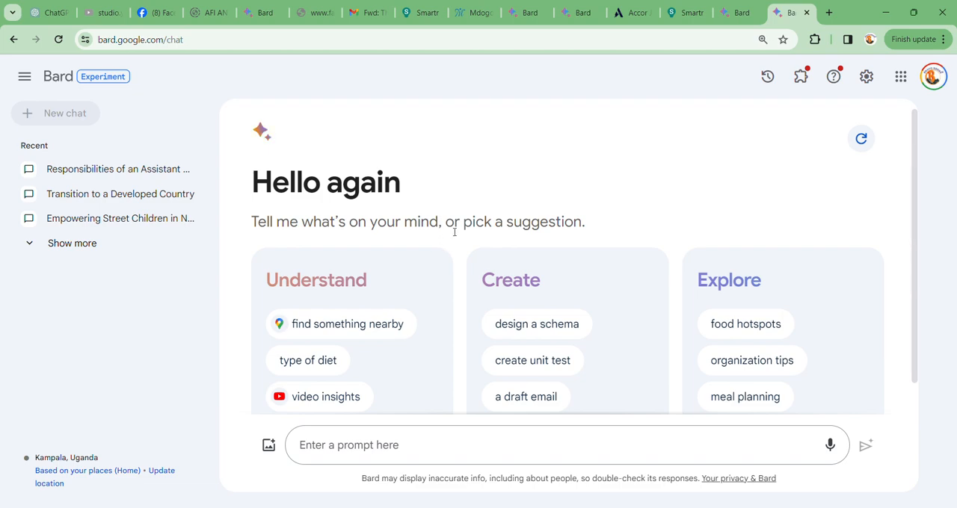
mouse_move(455, 232)
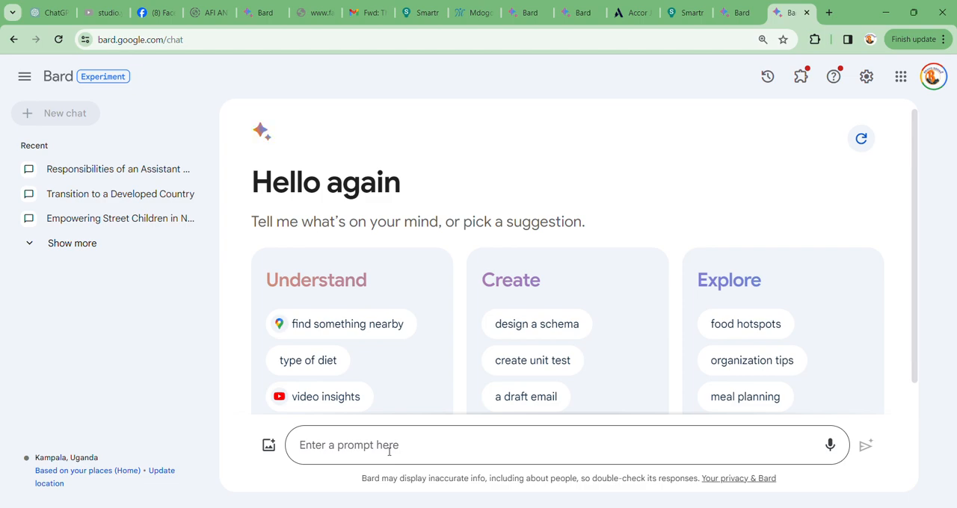
type("Writing Your Next Hit Song with Bard AI's Musical Muse")
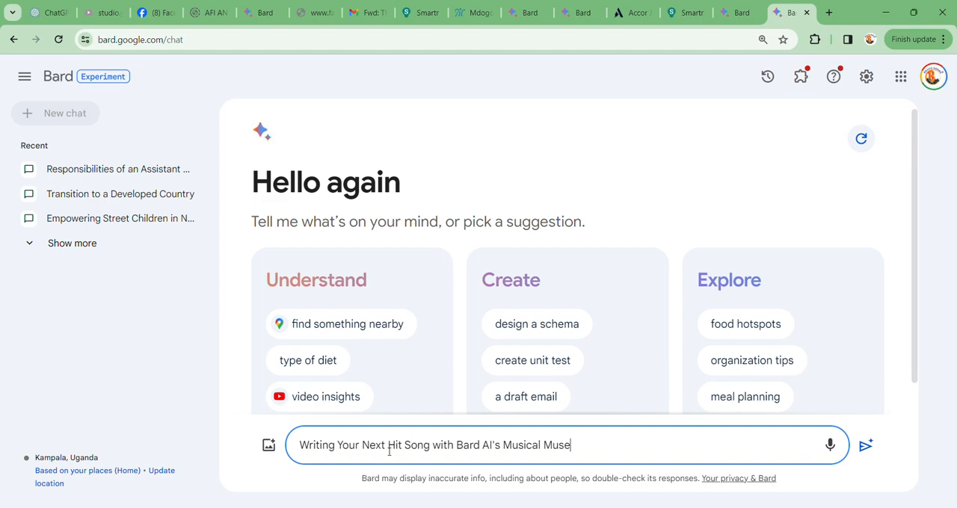
key("Backspace")
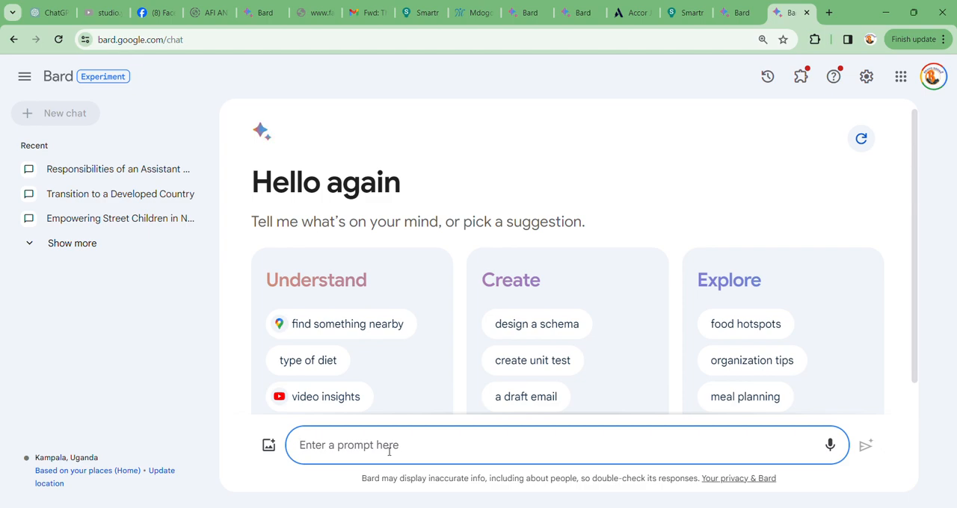
Enter a prompt asking for a great hit song about a beautiful girl that fell in love with a poor boy.
type("Please compose for me a")
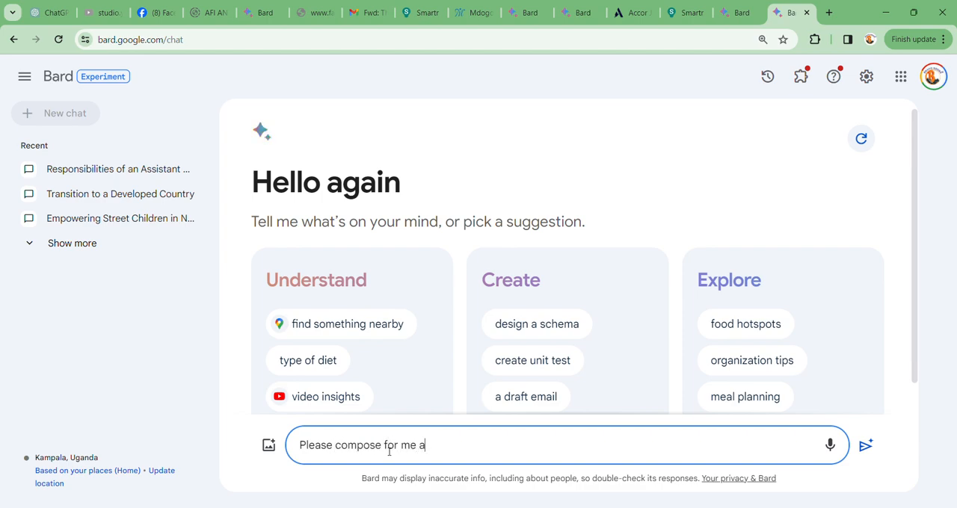
type("great hi")
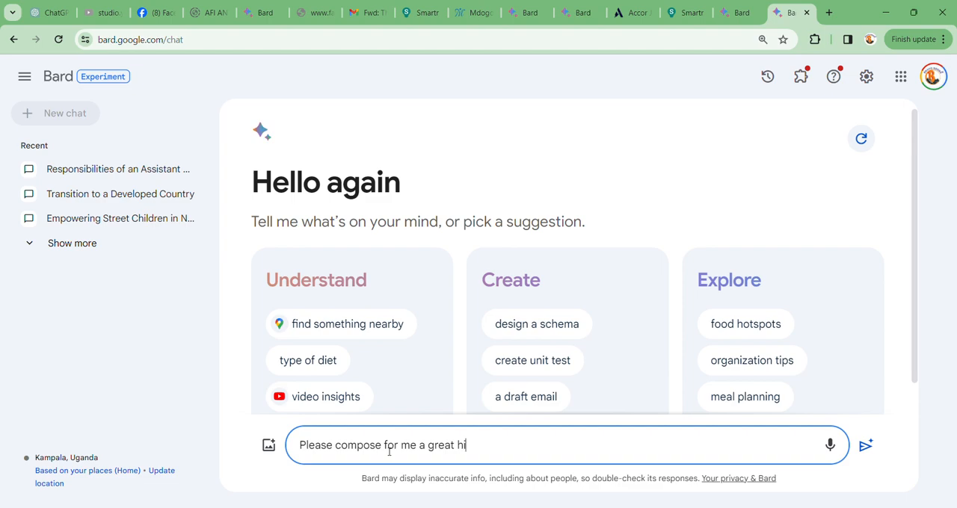
type("t song")
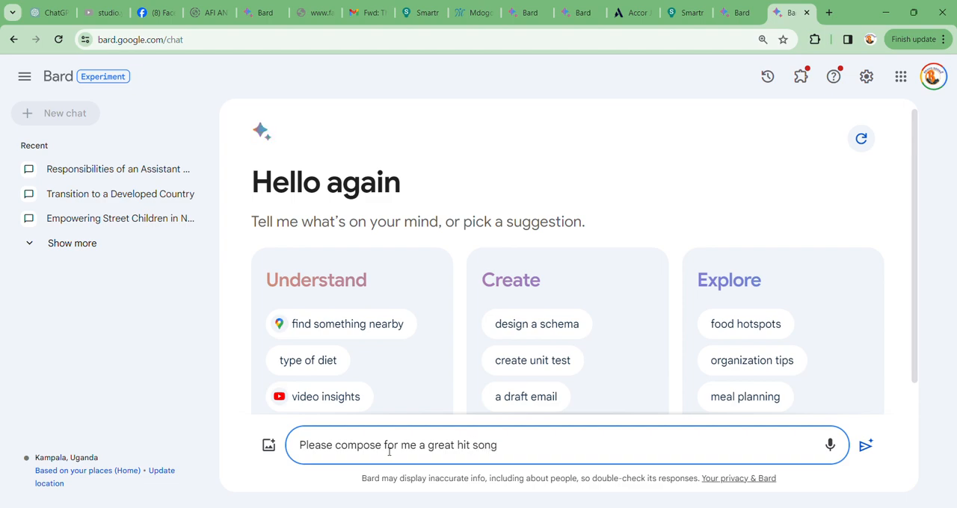
type("about")
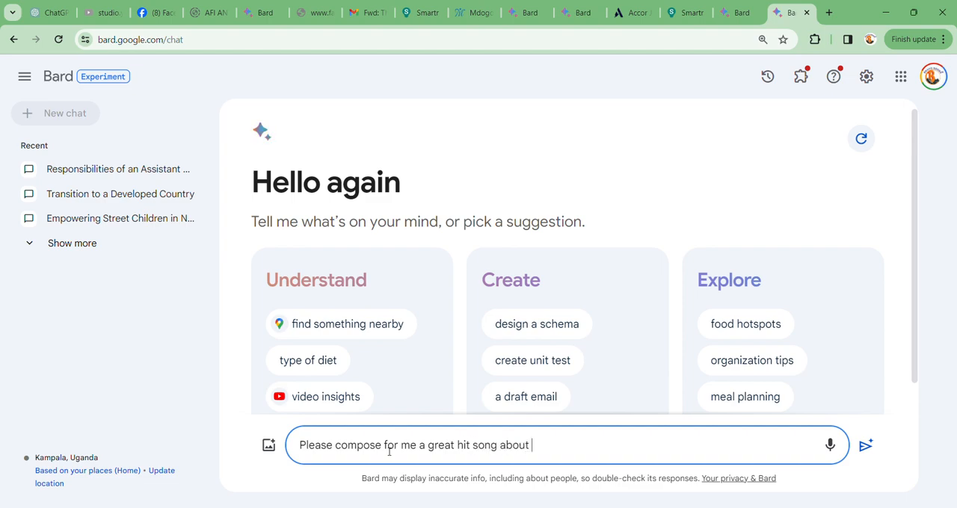
type("a beautifu")
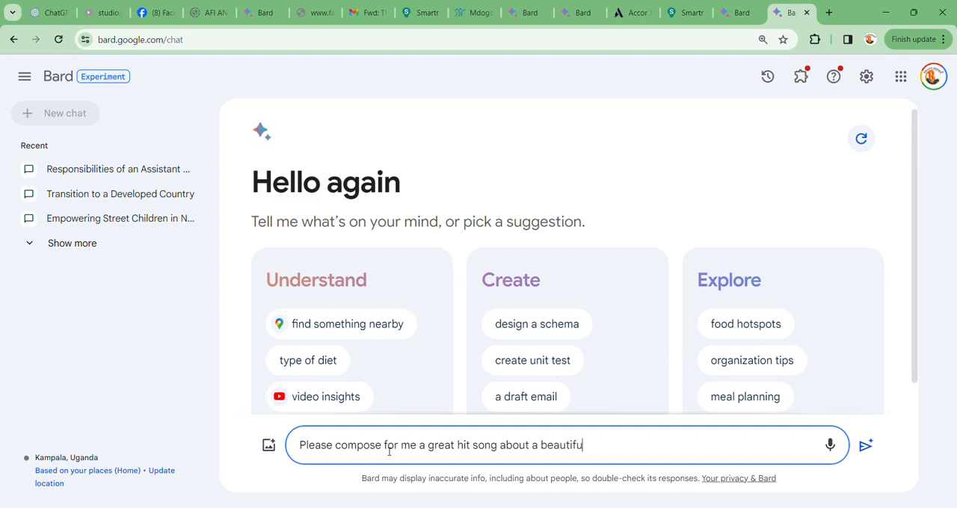
type("girl")
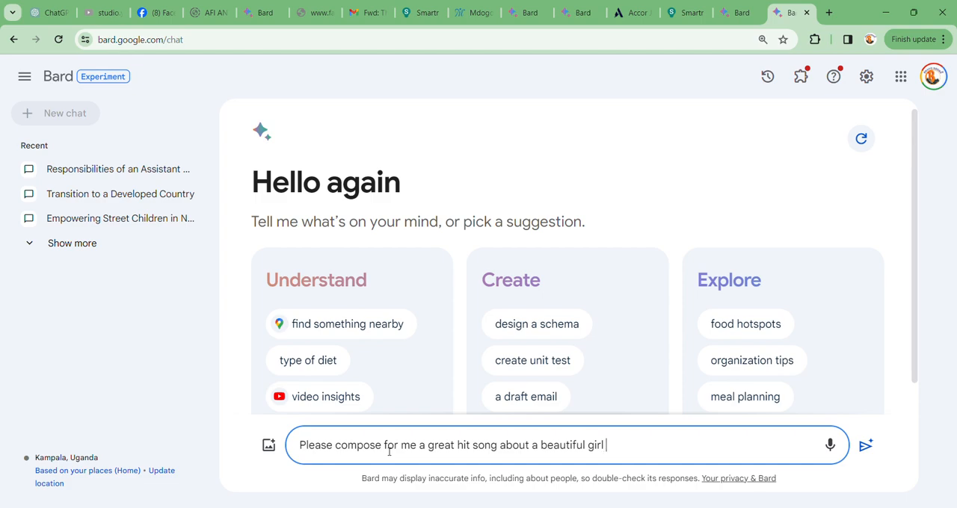
type("that fell")
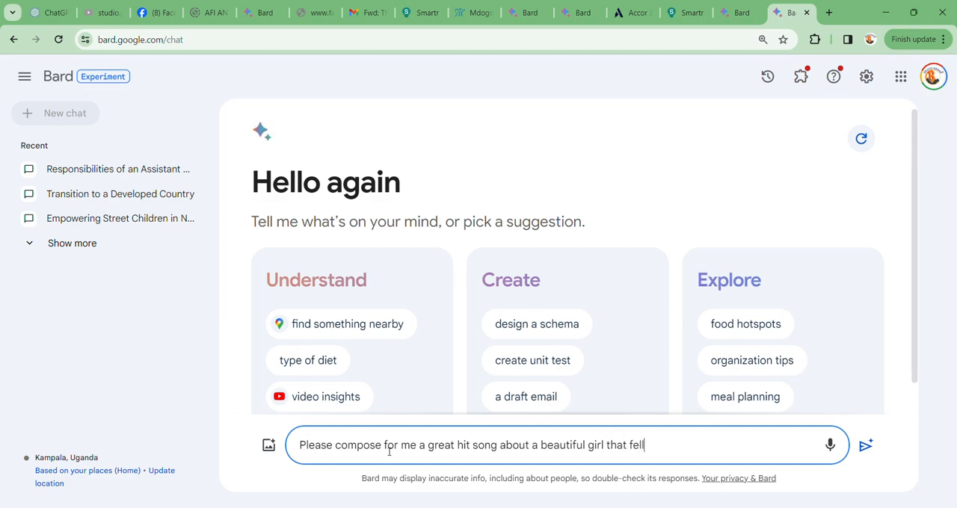
type("inlove")
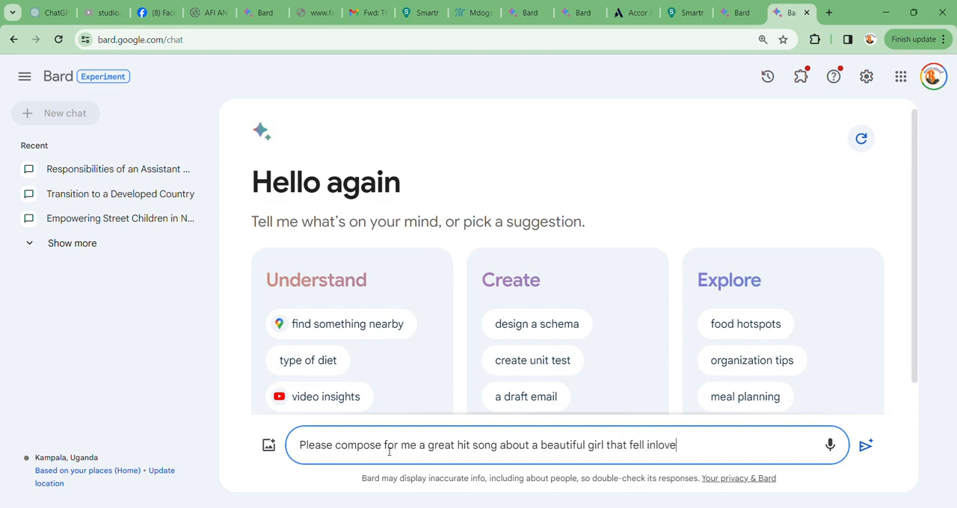
key("Backspace")
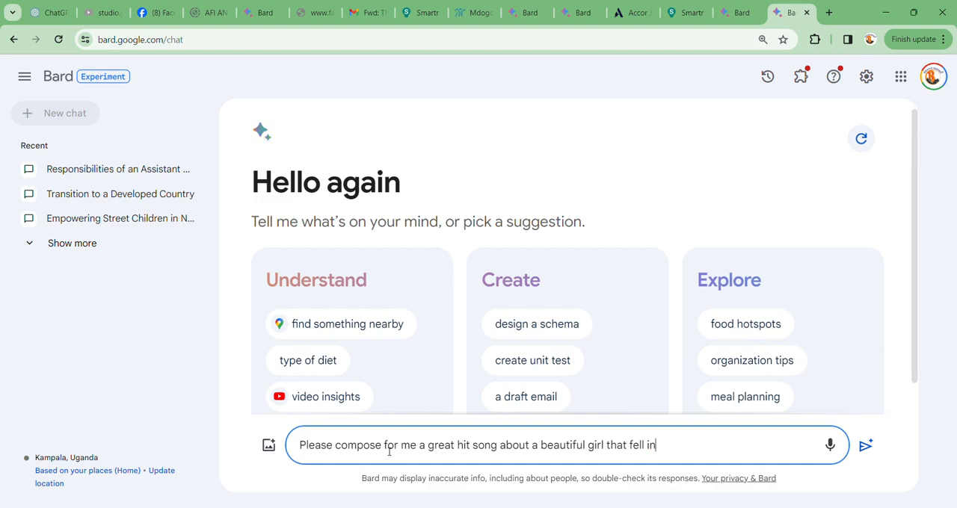
type("love")
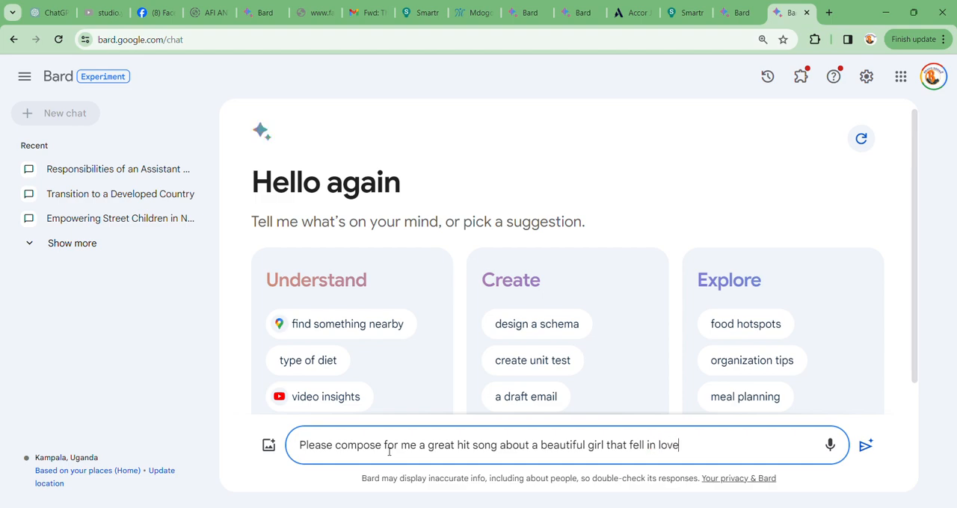
type("with")
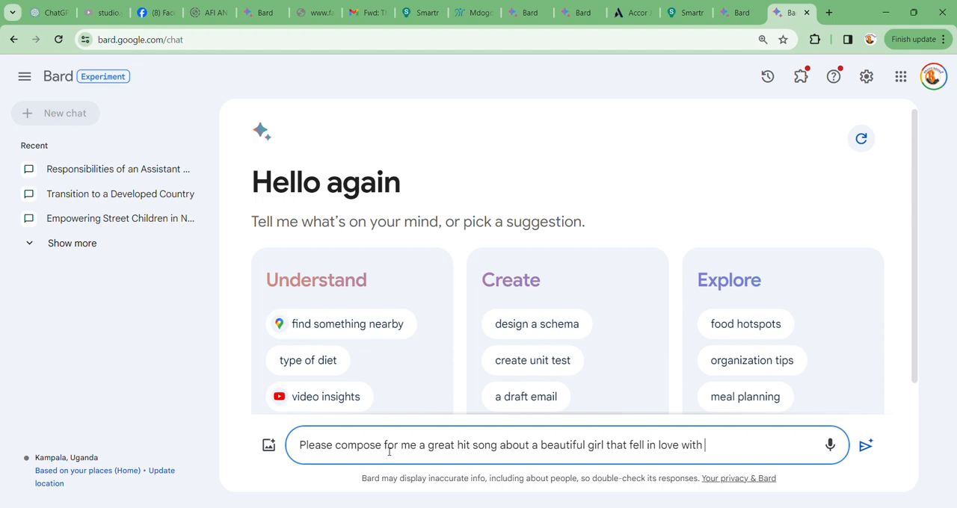
type("a poor boy")
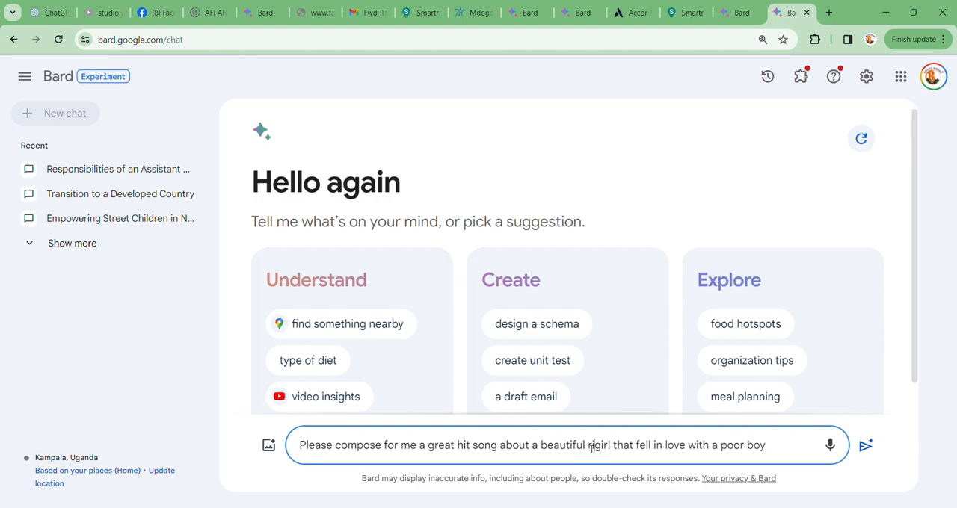
Extend the prompt: the girl is rich, the boy very poor, and she wants to marry him.
type("rich")
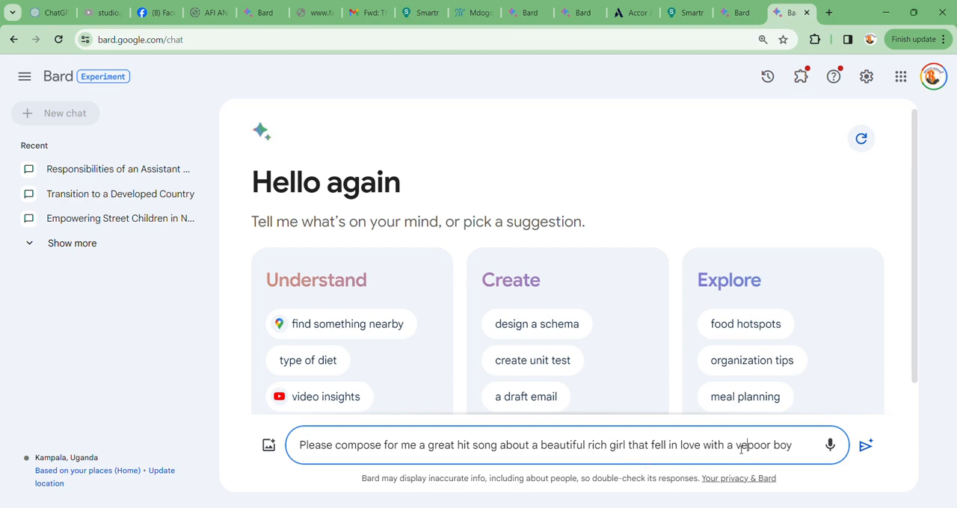
type("very")
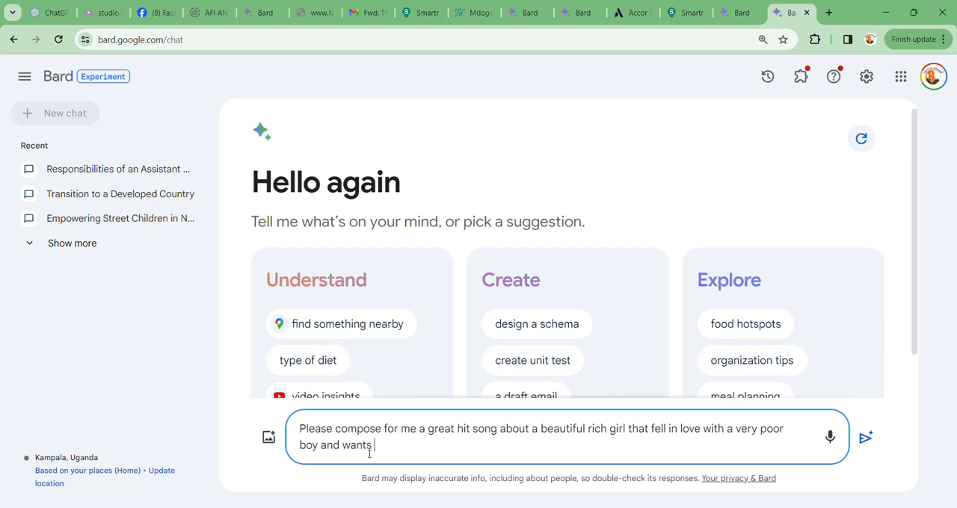
type("him to")
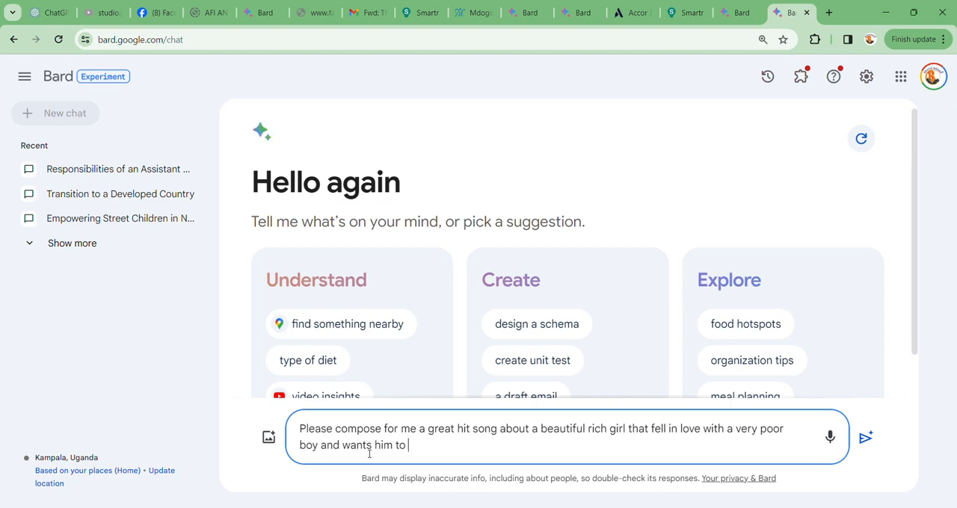
key("Backspace")
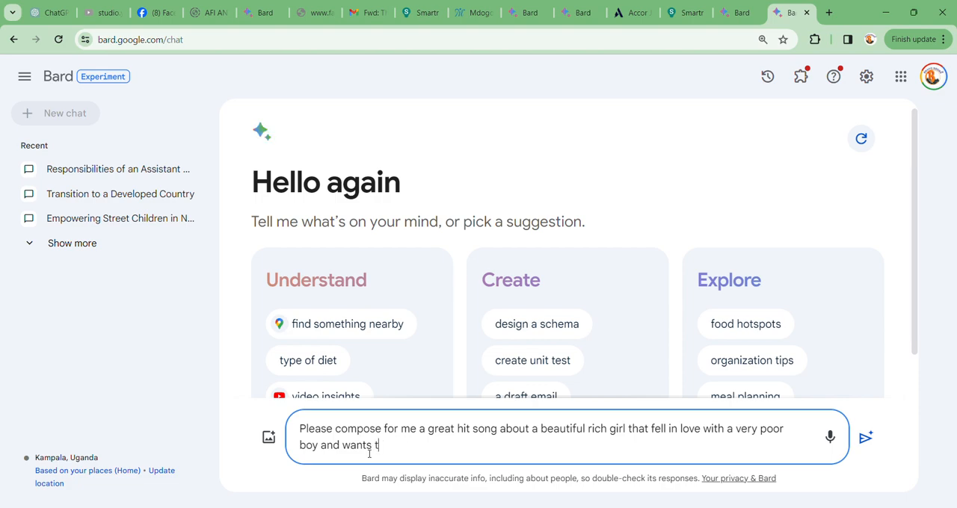
type("o marry")
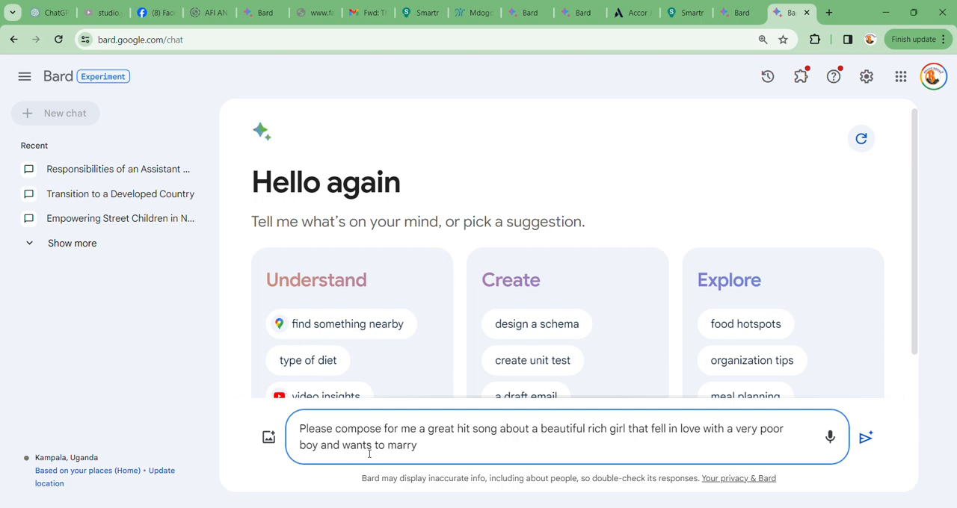
type("\" \"")
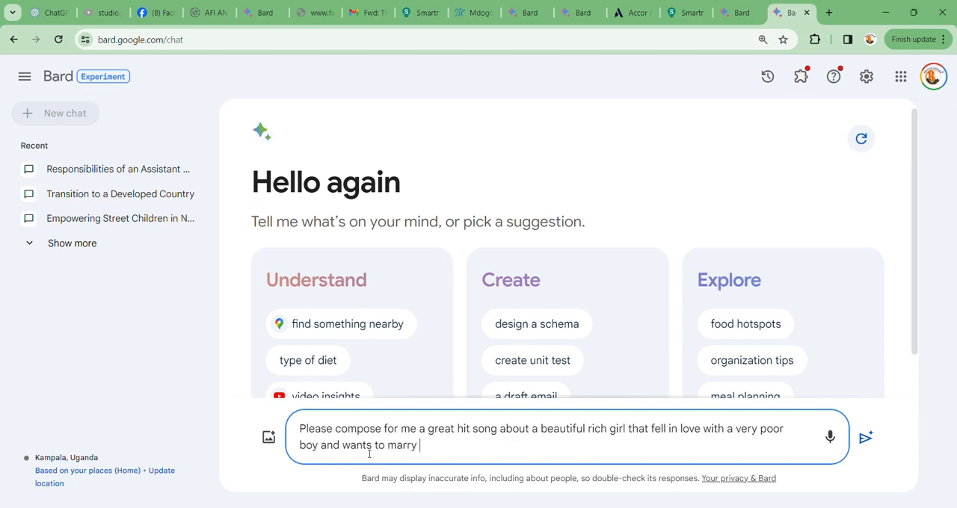
type("him")
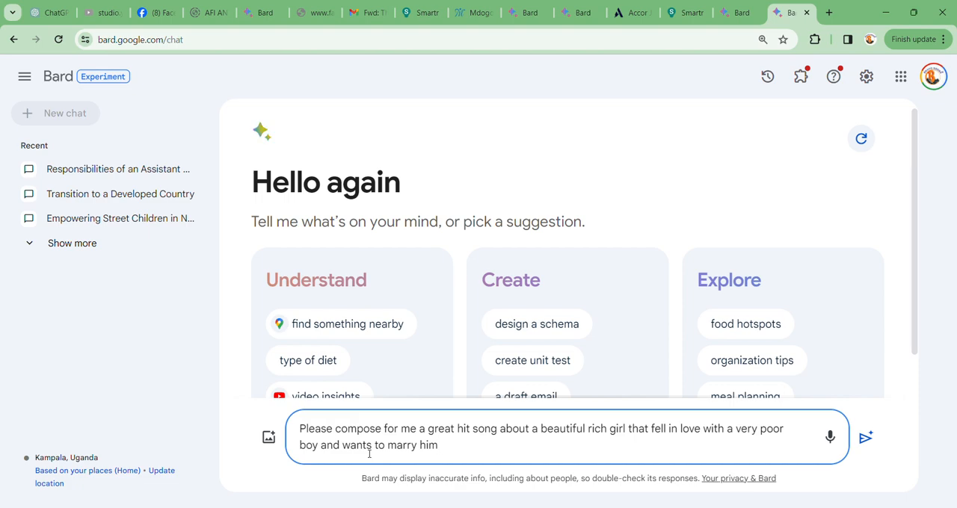
Send the request and read Bard's generated 'Love Beyond Riches' lyrics with verses and chorus.
left_click(864, 437)
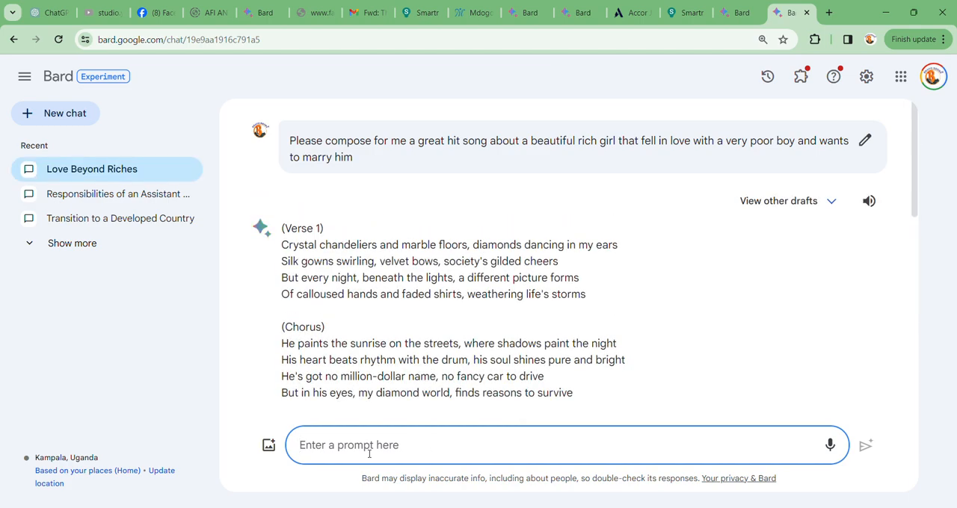
mouse_move(376, 425)
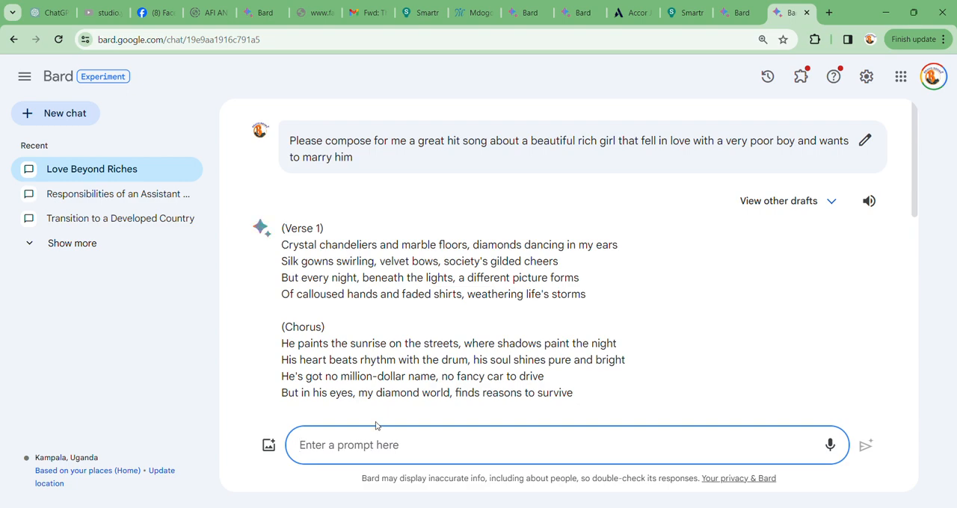
mouse_move(356, 311)
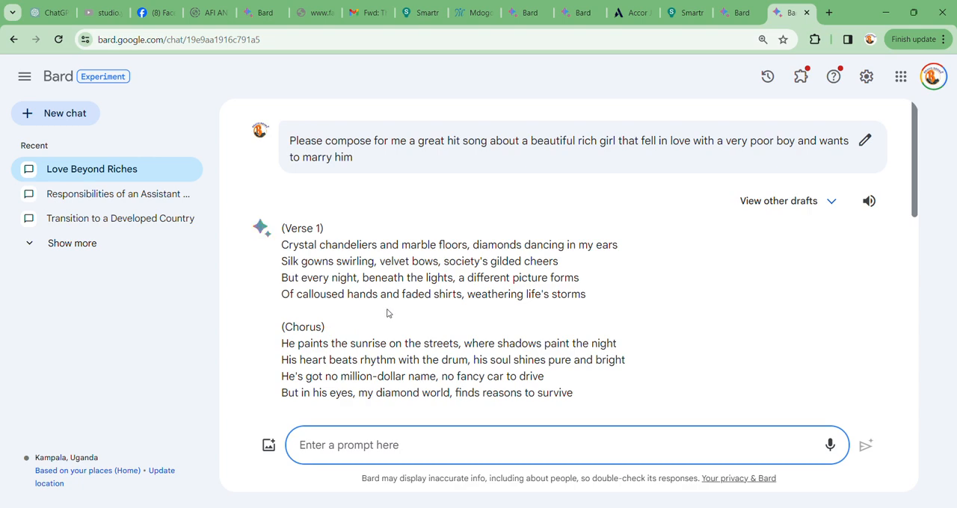
scroll("down", 3)
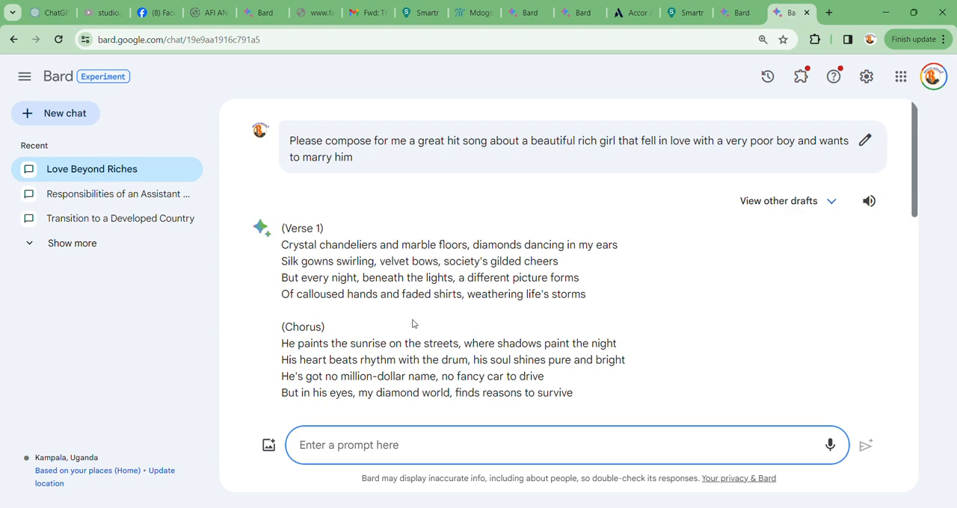
scroll("down", 3)
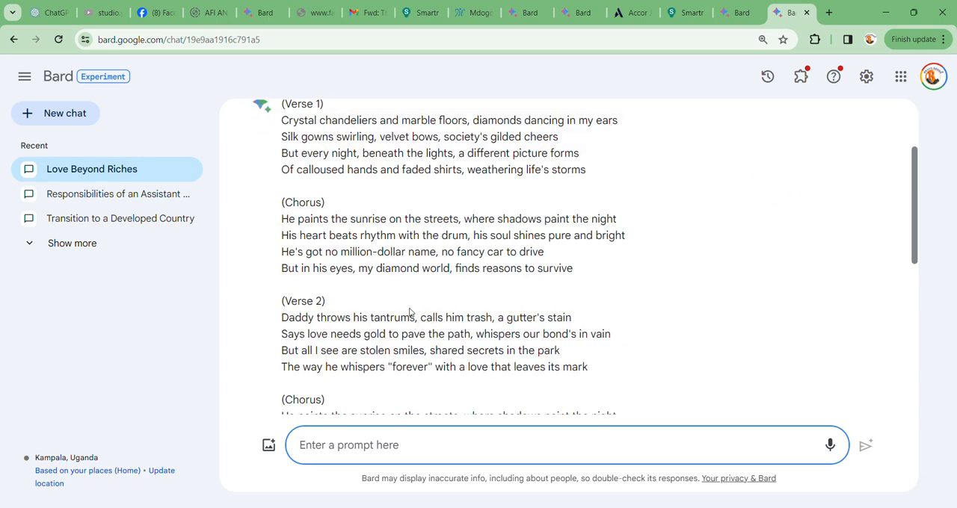
mouse_move(415, 312)
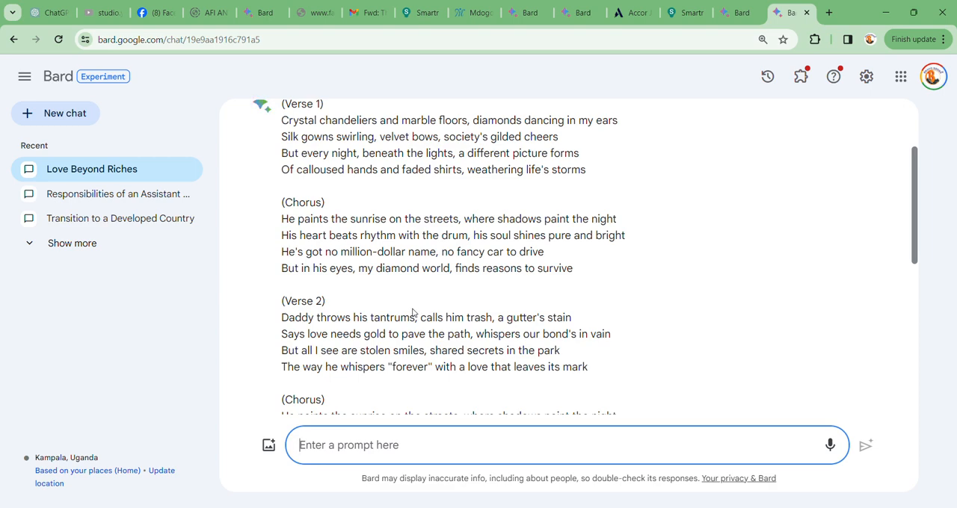
mouse_move(415, 316)
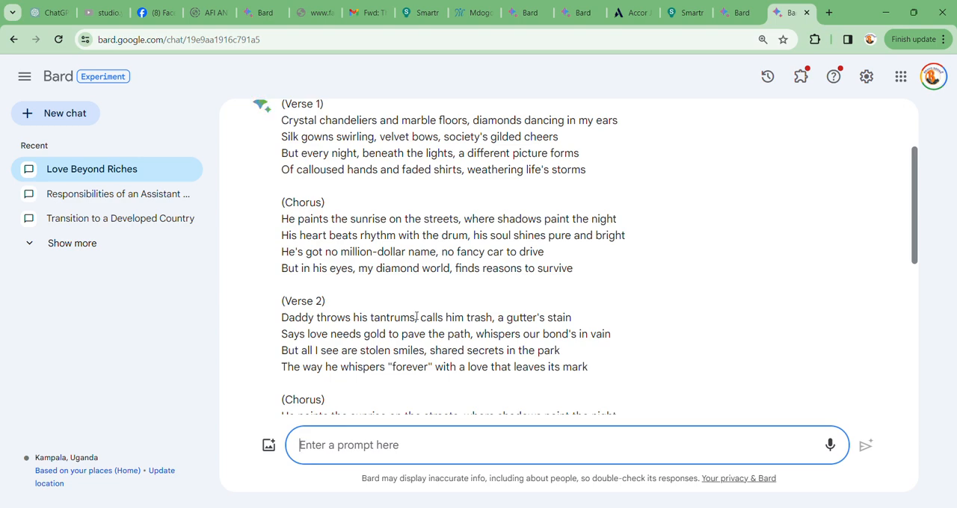
mouse_move(413, 314)
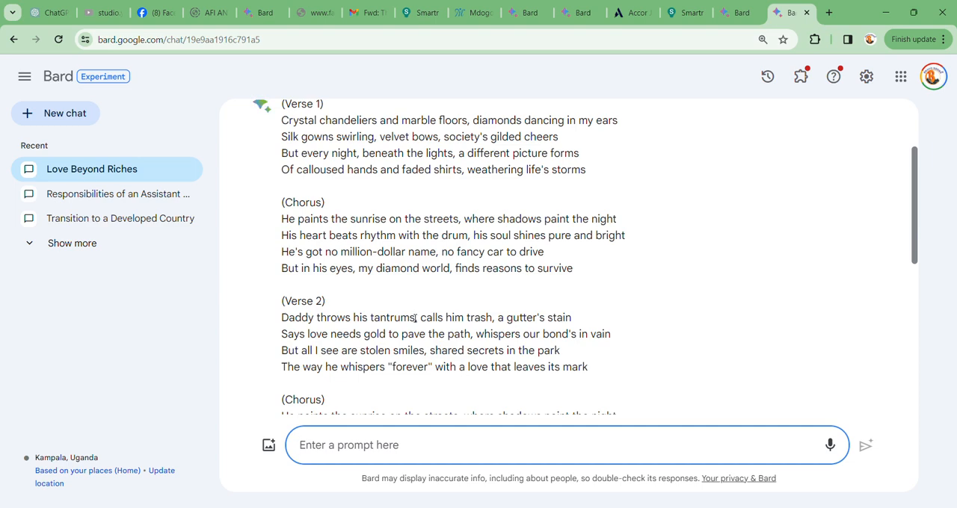
scroll("down", 3)
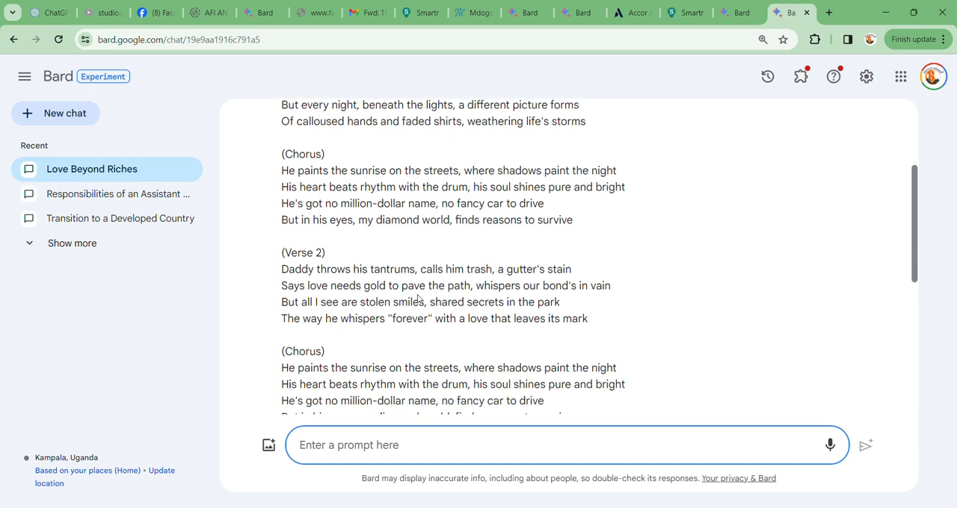
scroll("down", 3)
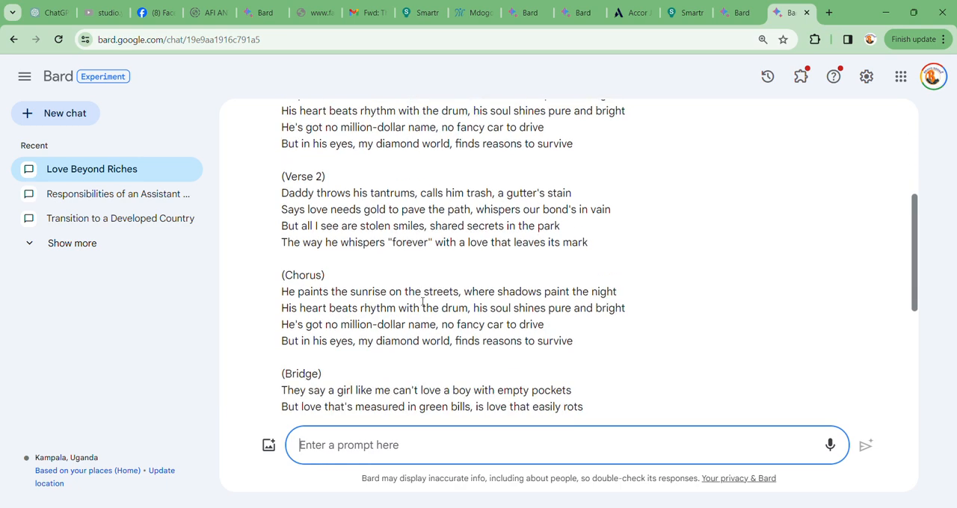
mouse_move(419, 303)
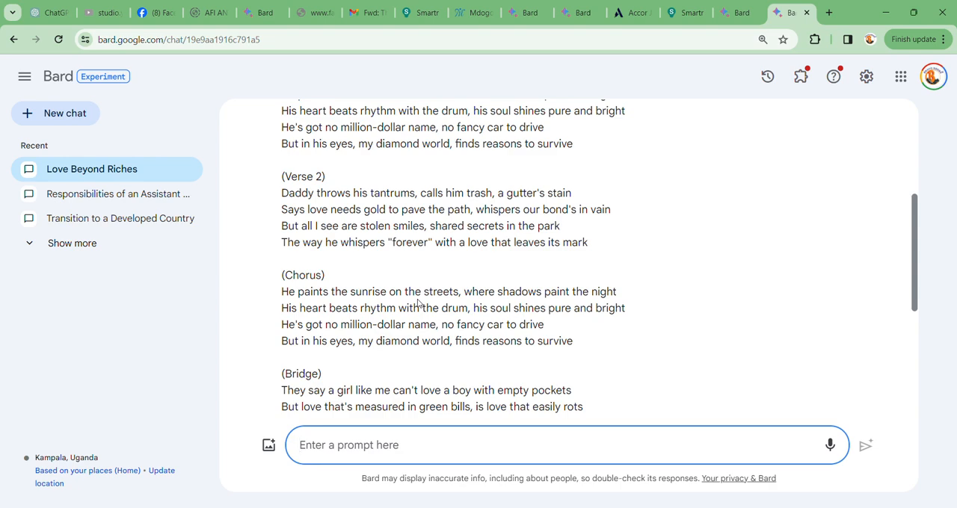
mouse_move(422, 302)
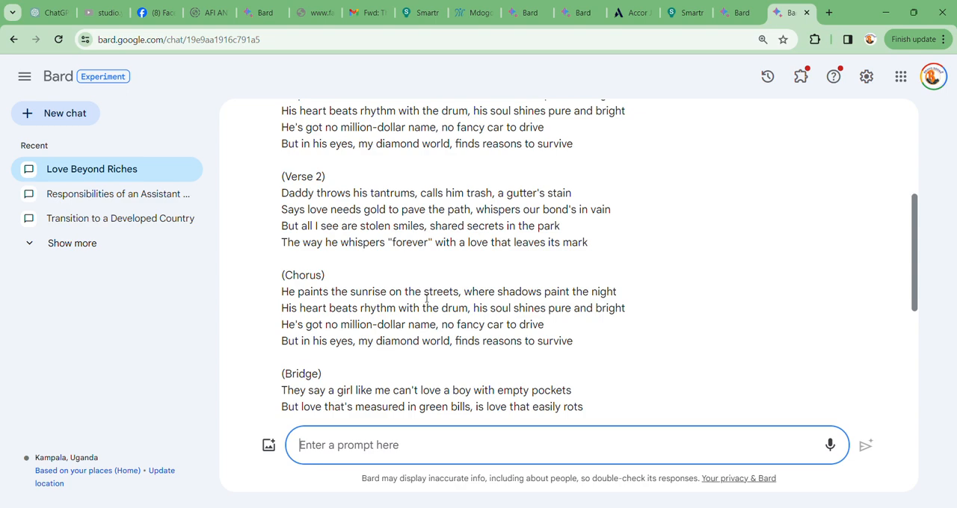
mouse_move(426, 292)
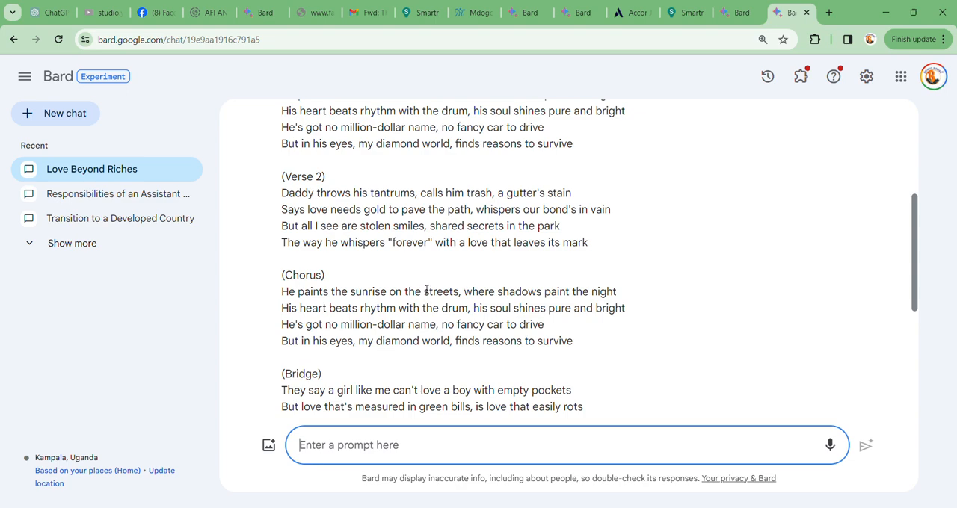
scroll("down", 3)
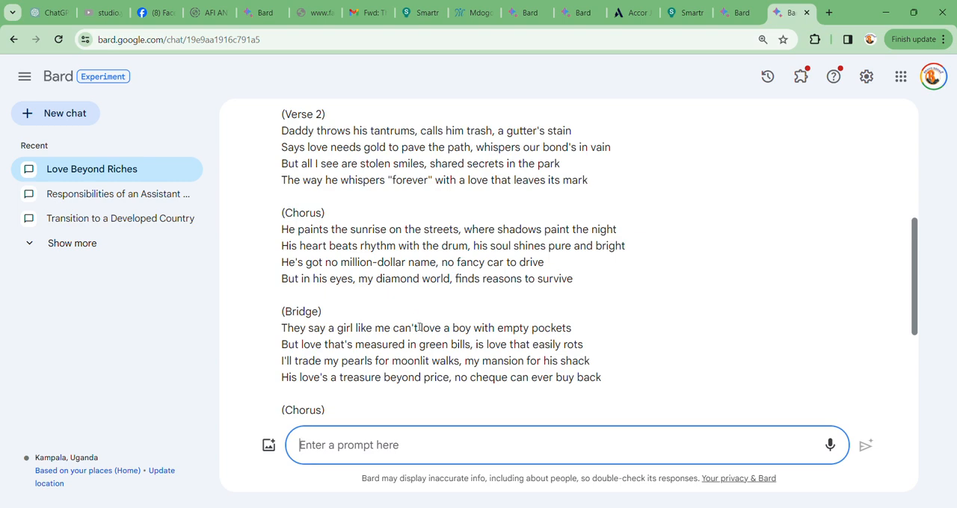
mouse_move(421, 321)
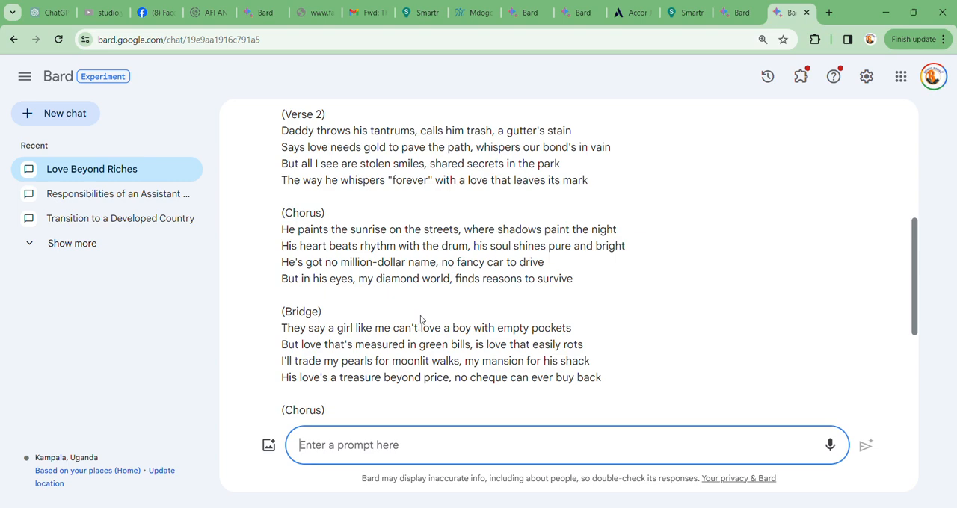
scroll("down", 3)
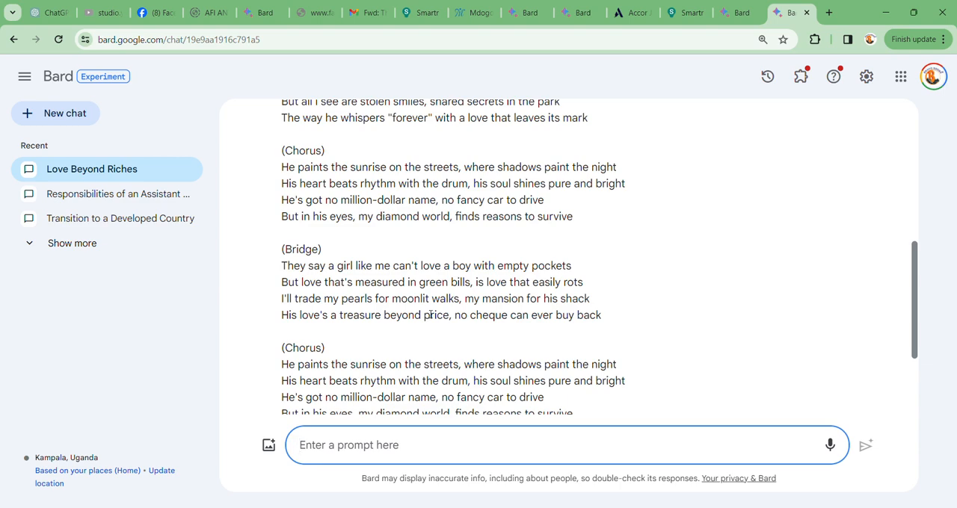
left_click(349, 446)
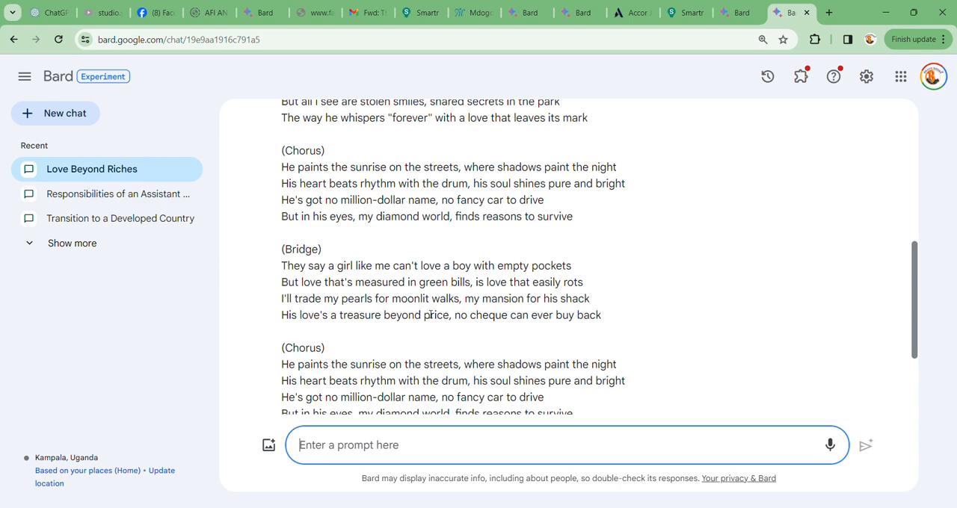
mouse_move(396, 331)
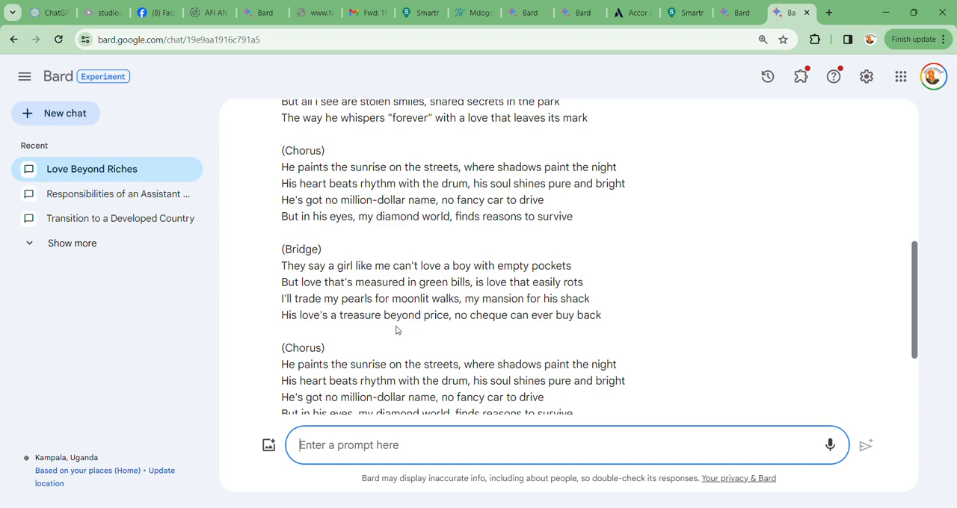
mouse_move(397, 336)
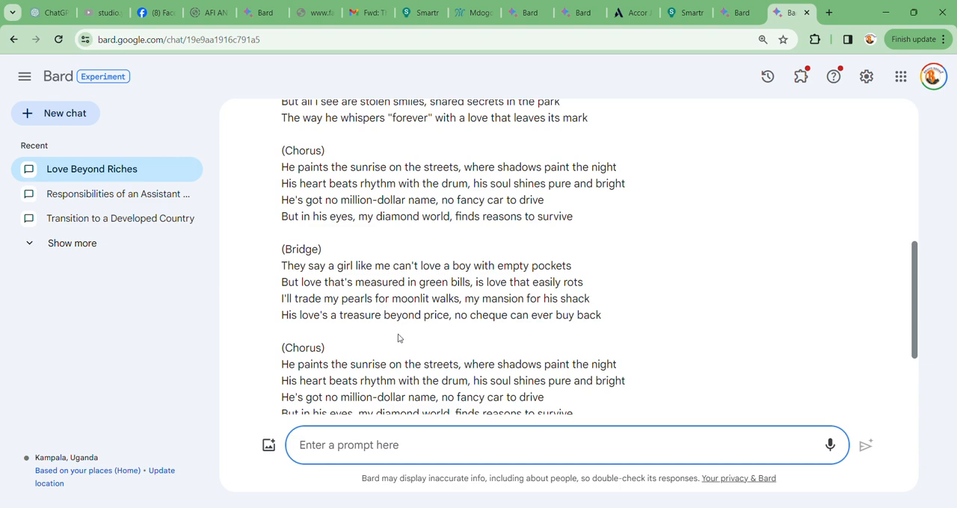
mouse_move(400, 332)
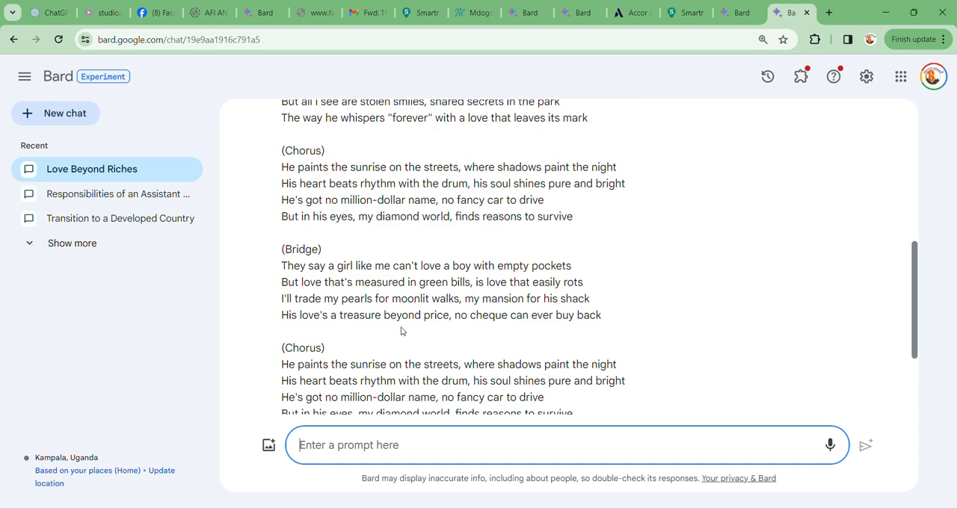
scroll("down", 3)
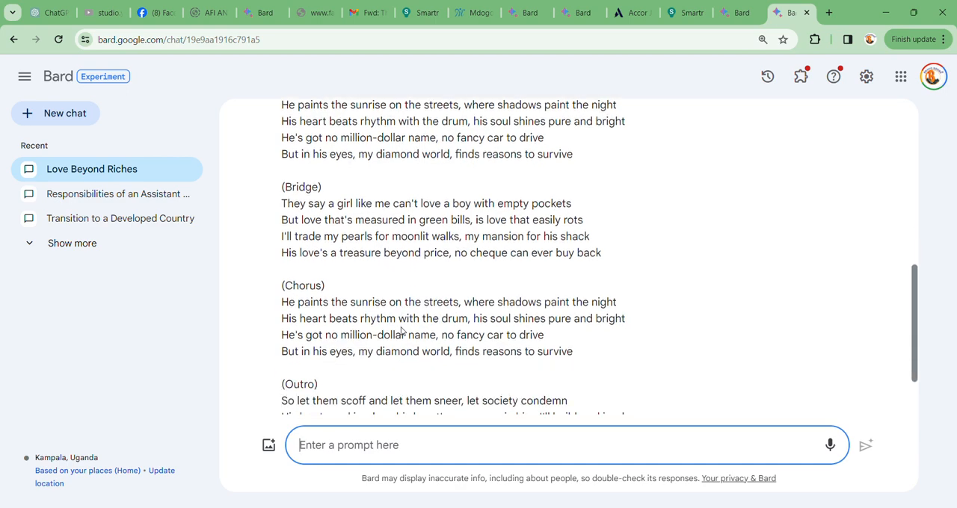
scroll("down", 3)
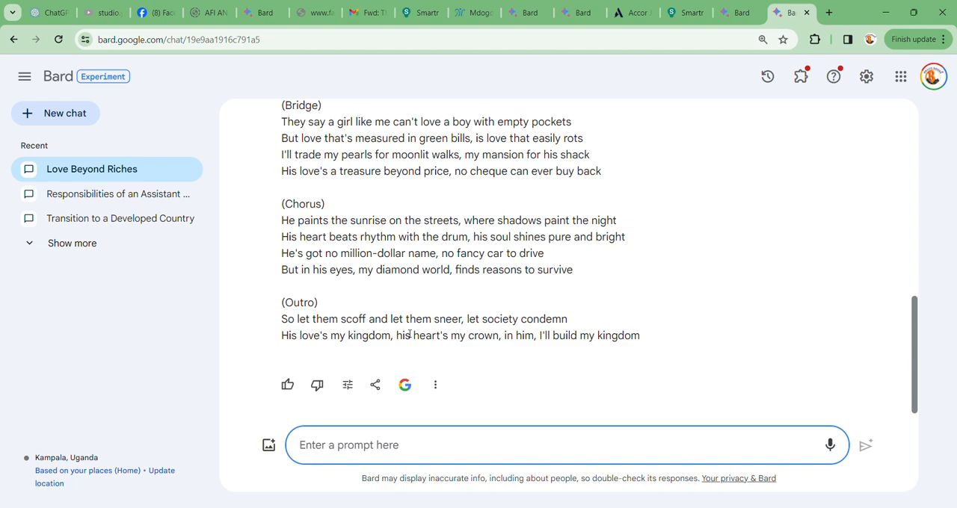
mouse_move(439, 353)
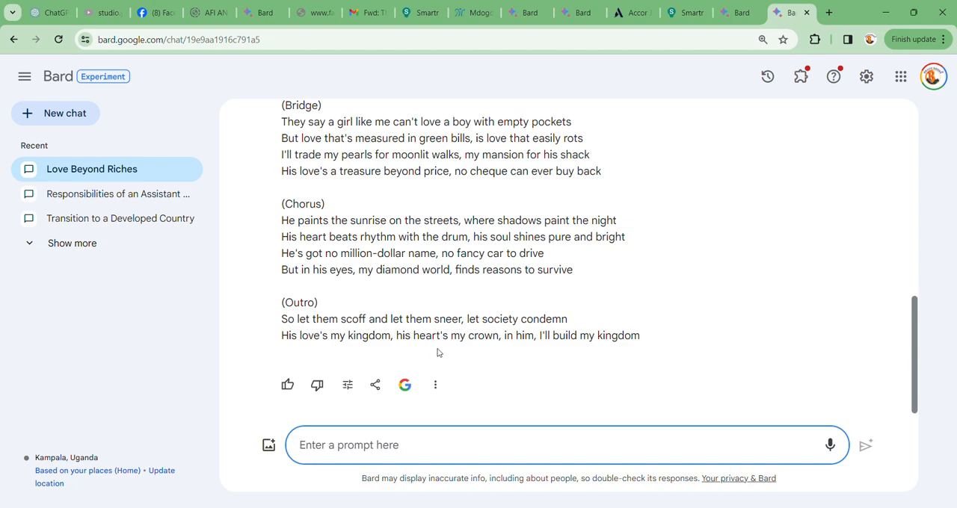
mouse_move(459, 359)
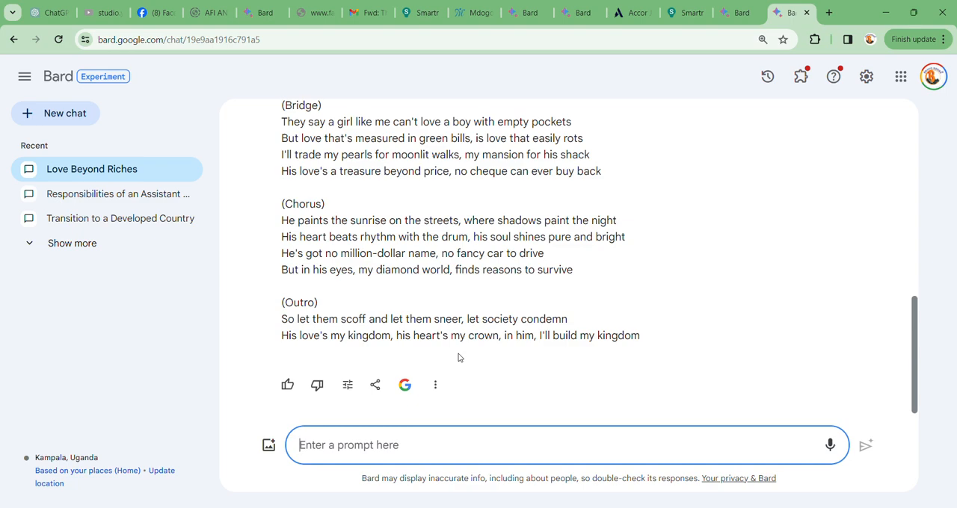
mouse_move(463, 353)
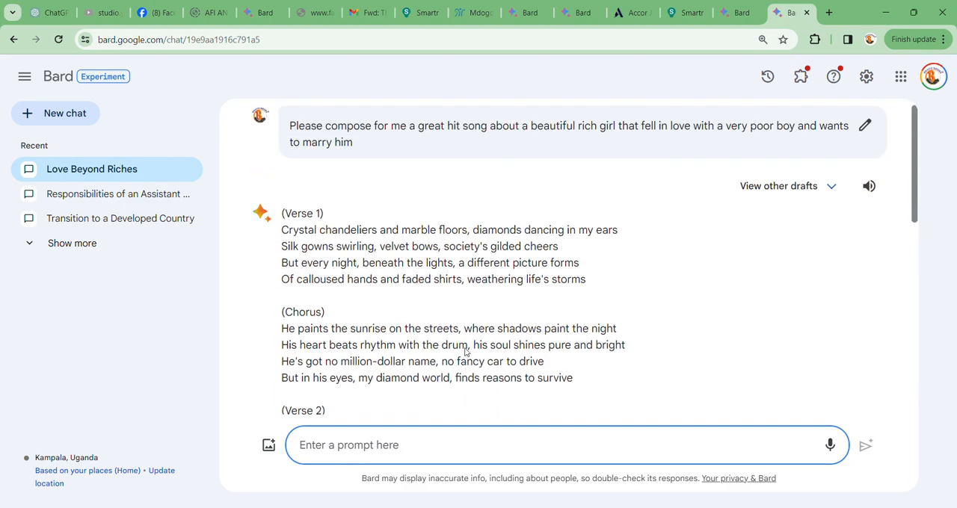
scroll("down", 3)
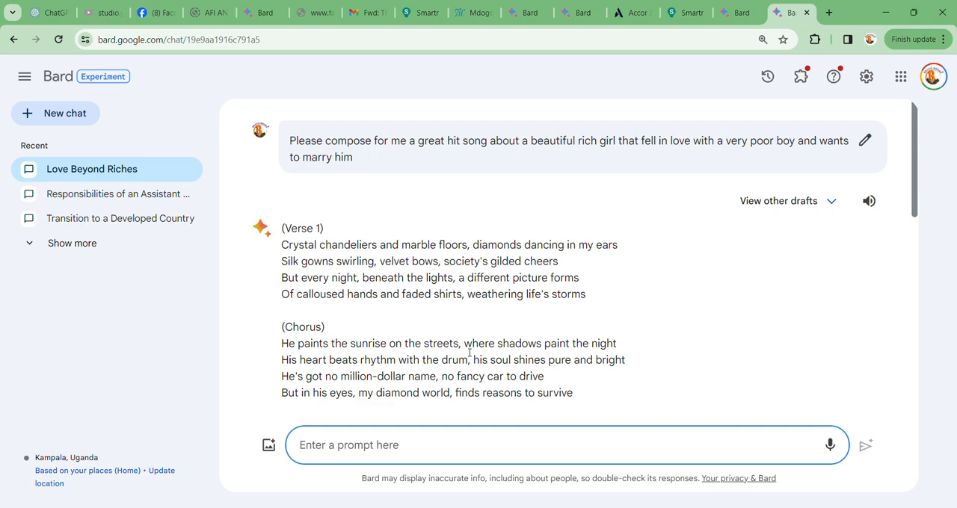
left_click(348, 445)
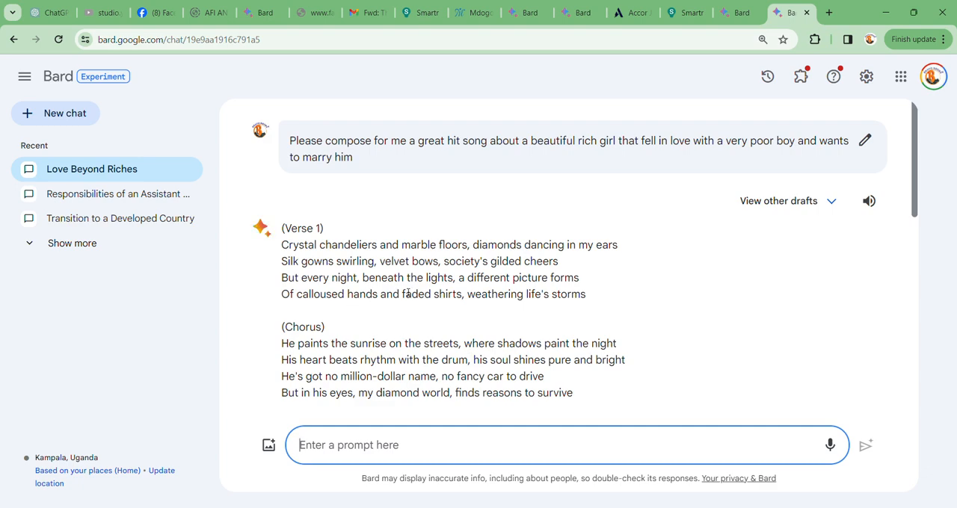
scroll("down", 3)
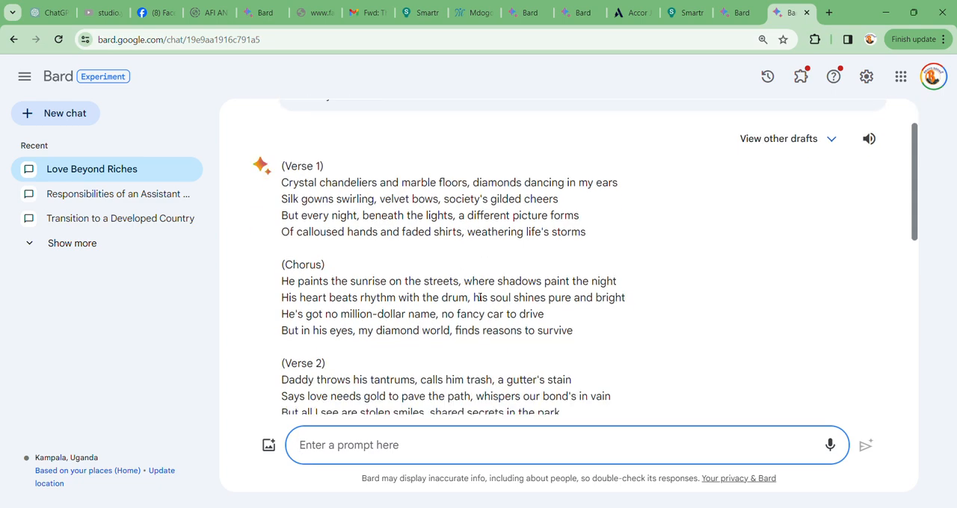
scroll("down", 3)
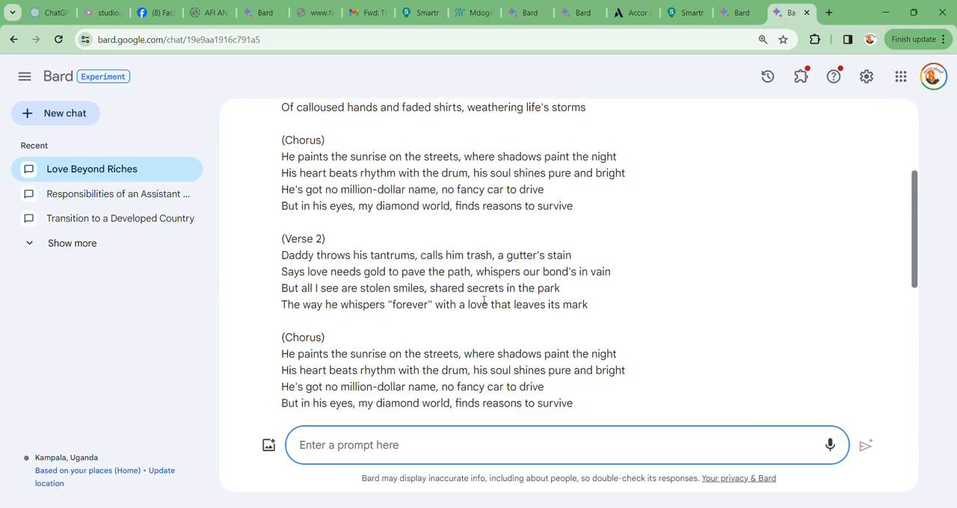
scroll("down", 3)
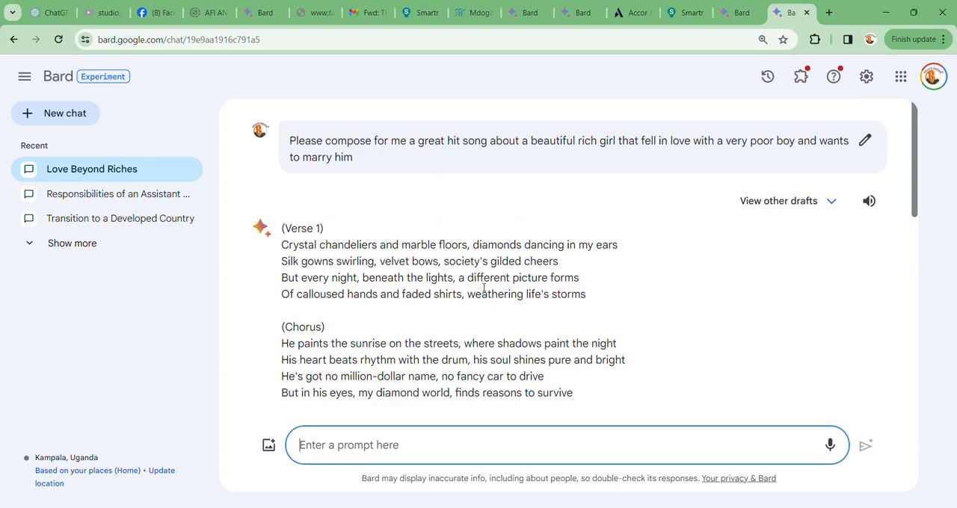
mouse_move(466, 307)
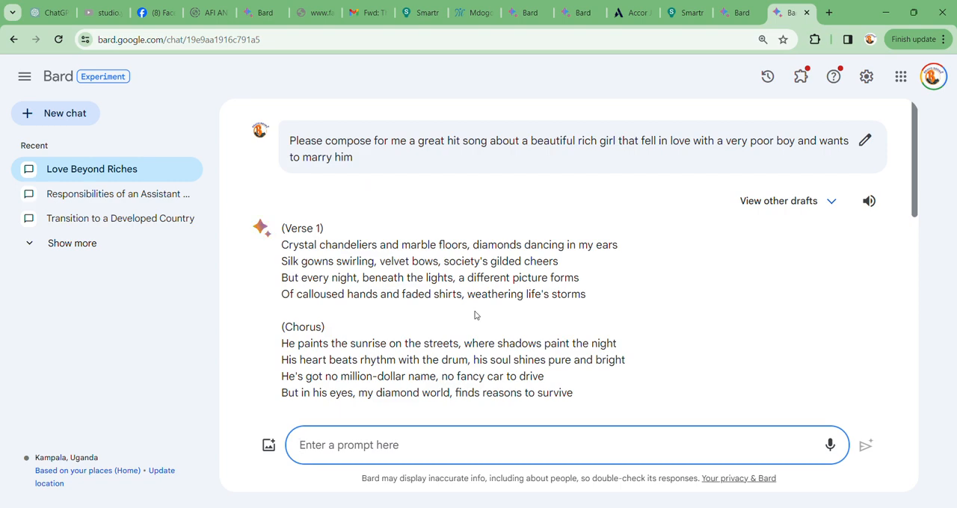
left_click(349, 446)
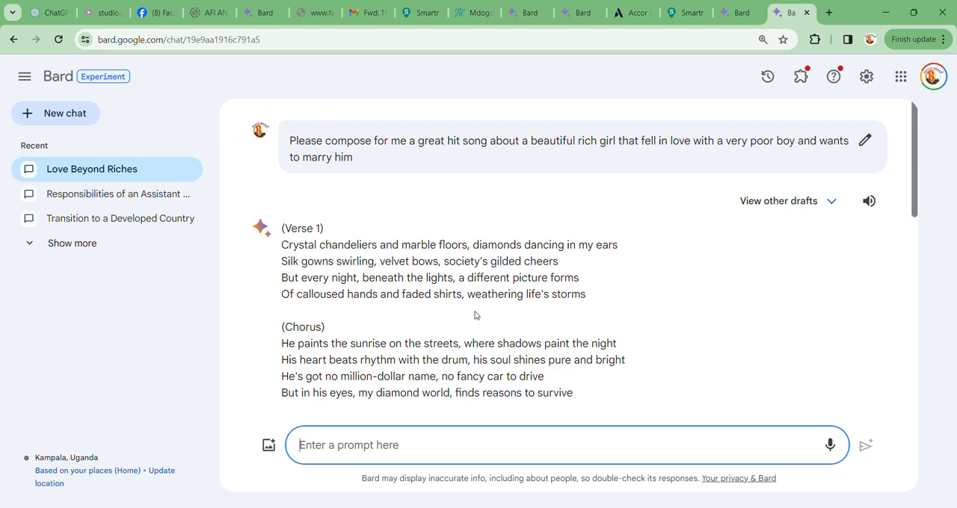
left_click(348, 445)
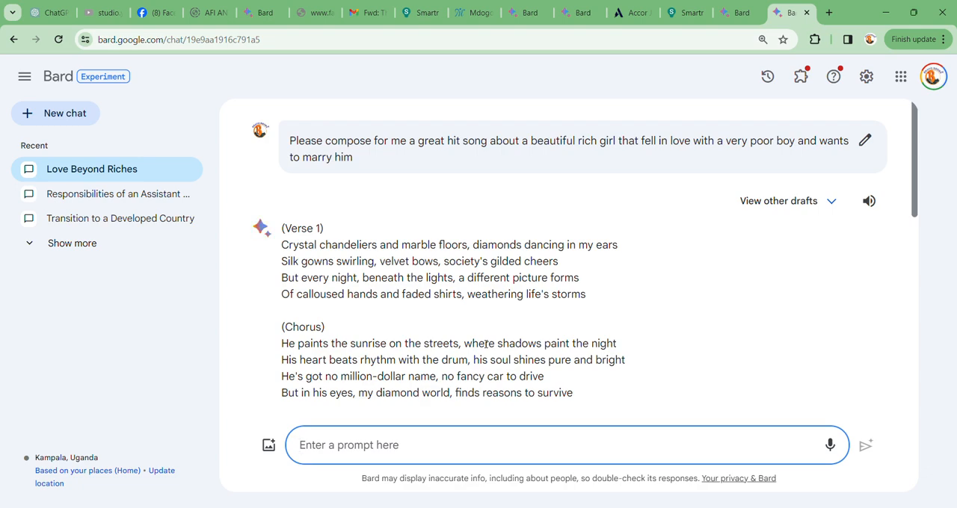
mouse_move(487, 344)
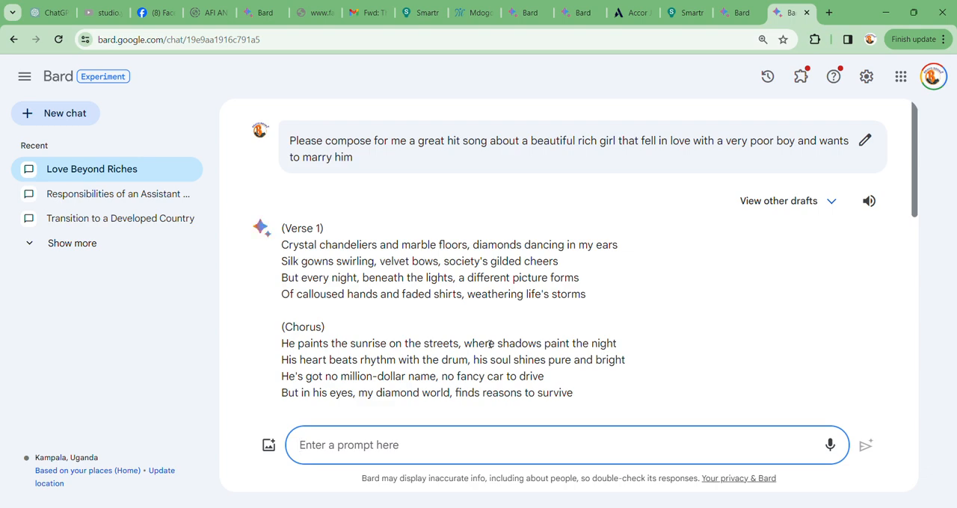
mouse_move(490, 336)
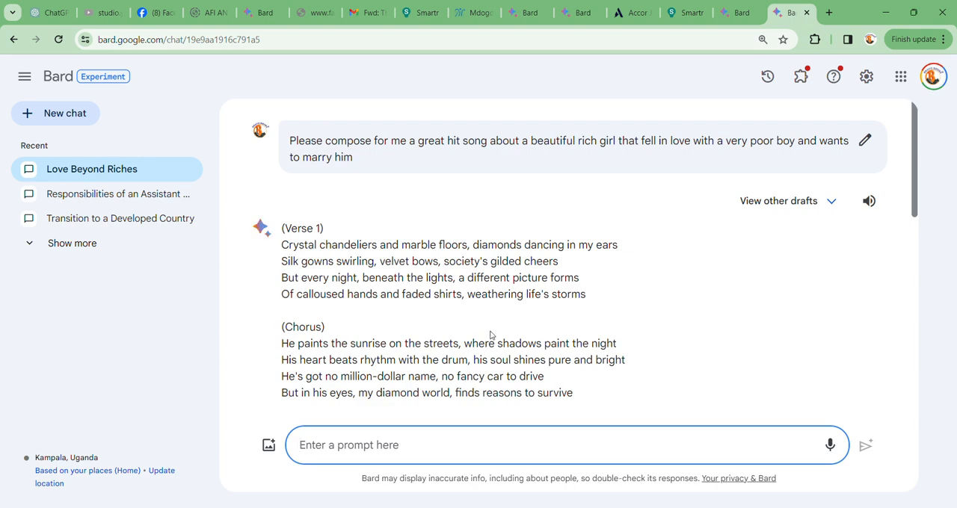
scroll("down", 3)
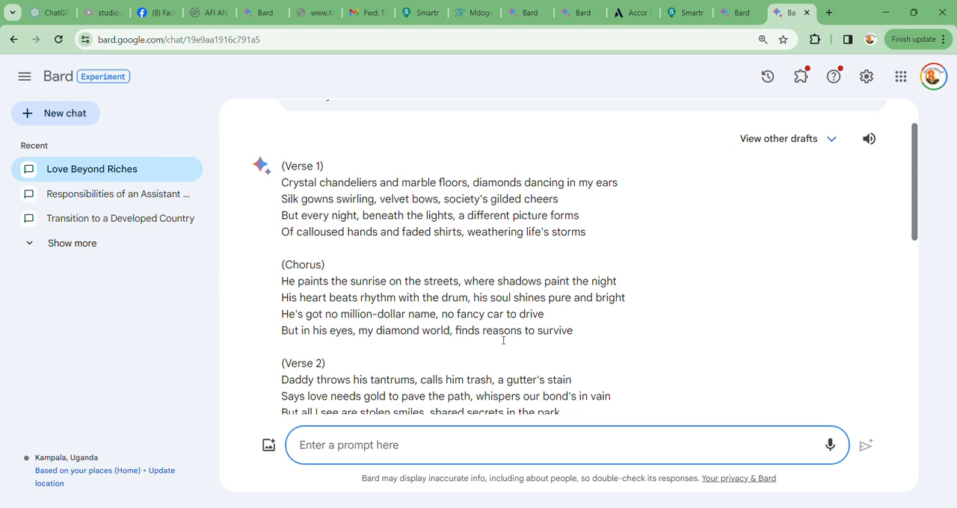
mouse_move(521, 320)
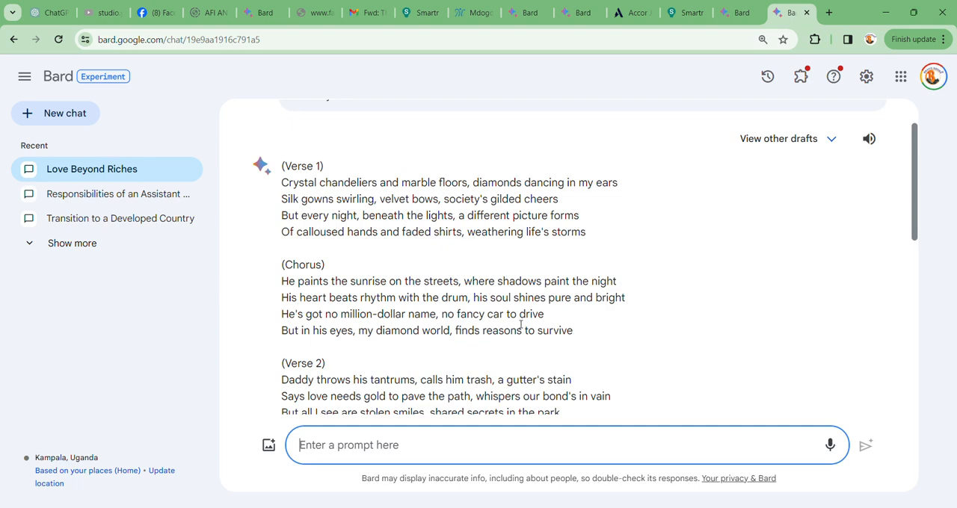
scroll("down", 3)
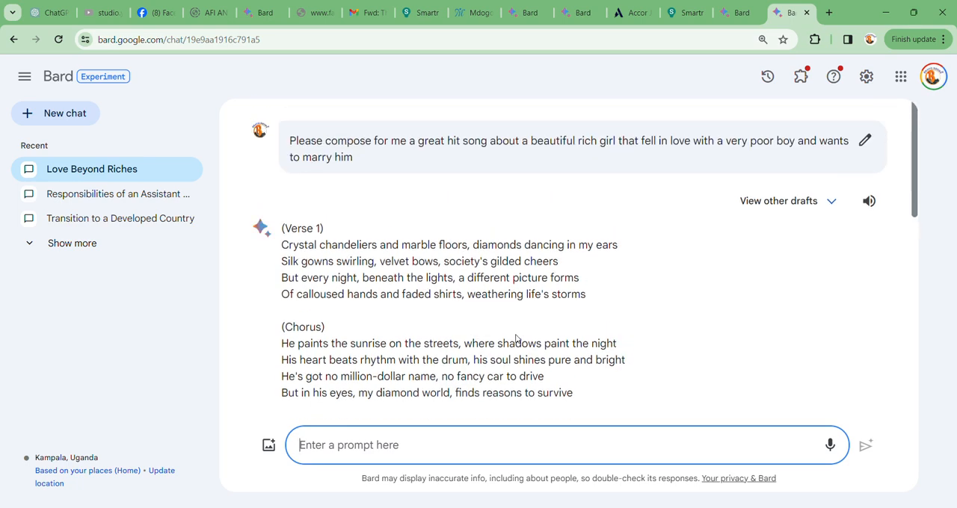
mouse_move(516, 340)
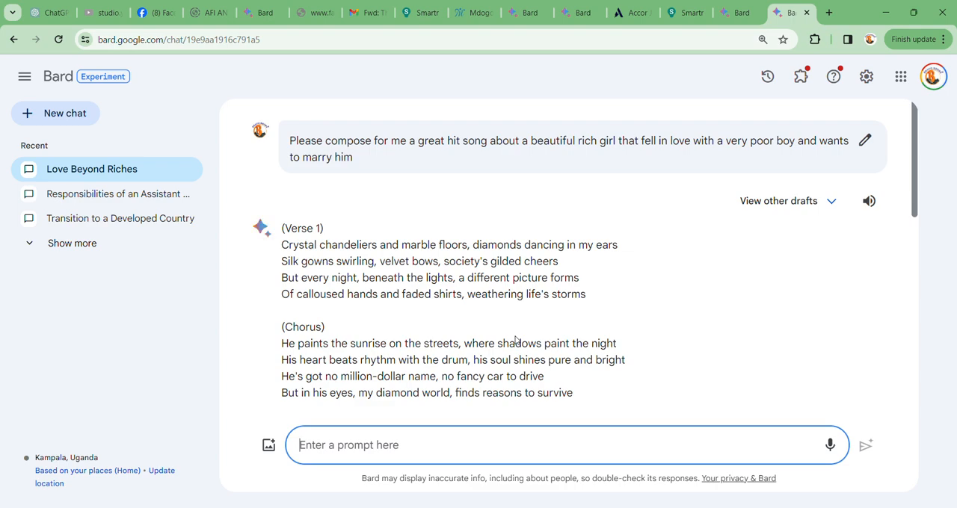
scroll("down", 3)
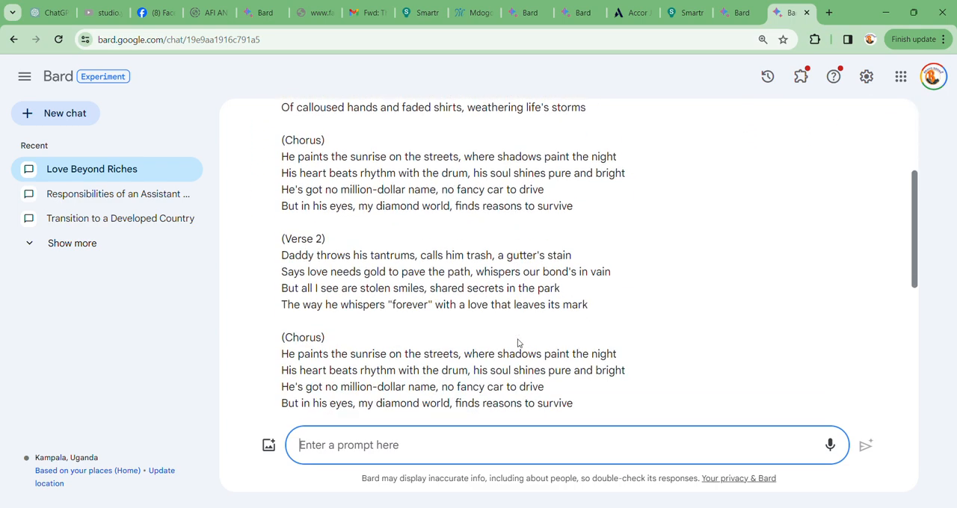
mouse_move(562, 320)
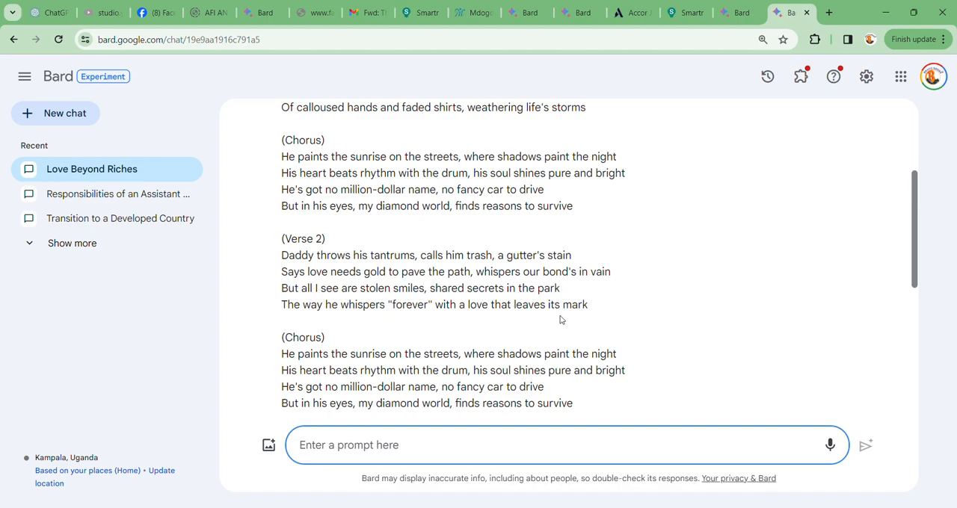